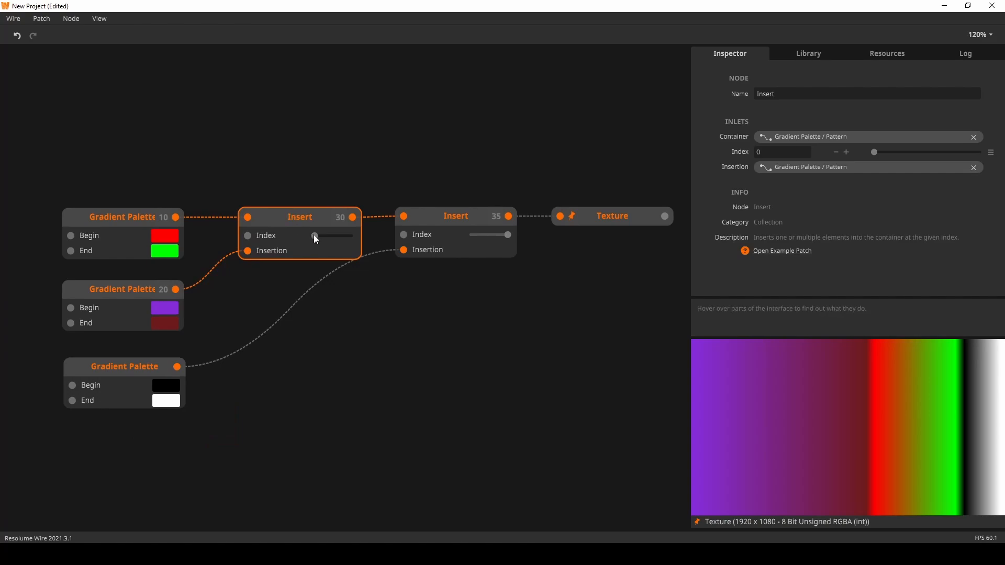
mouse_move(258, 250)
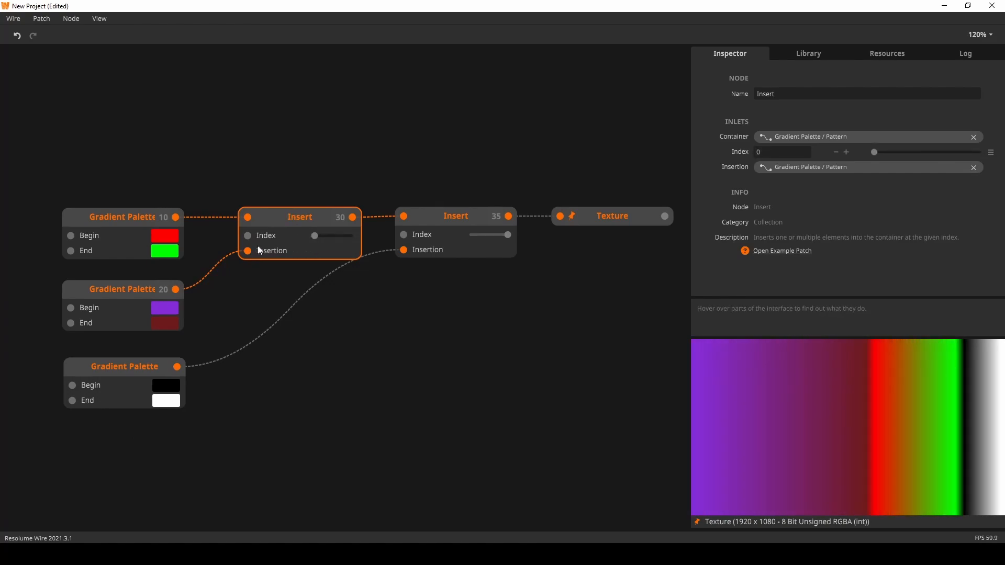
mouse_move(160, 343)
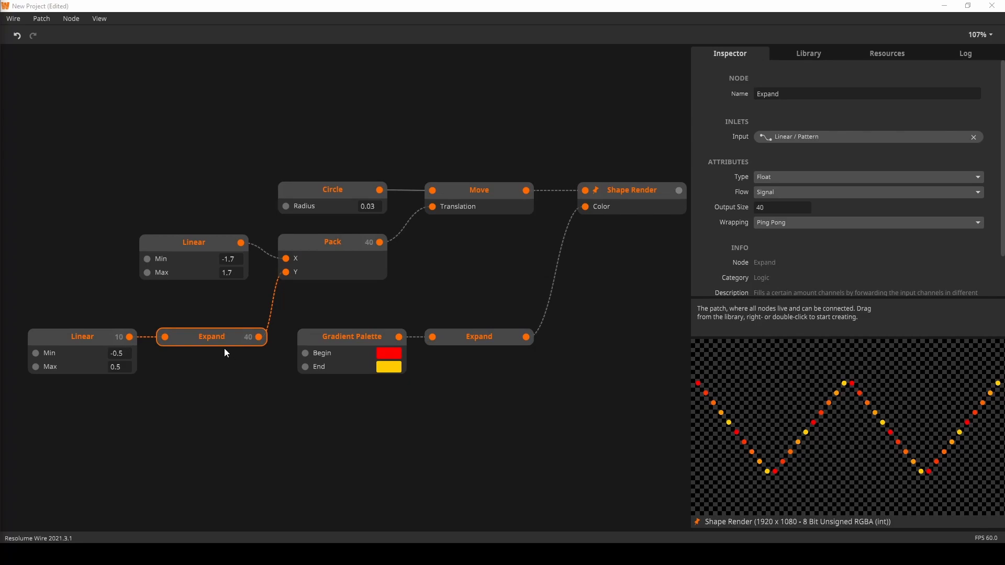
mouse_move(124, 347)
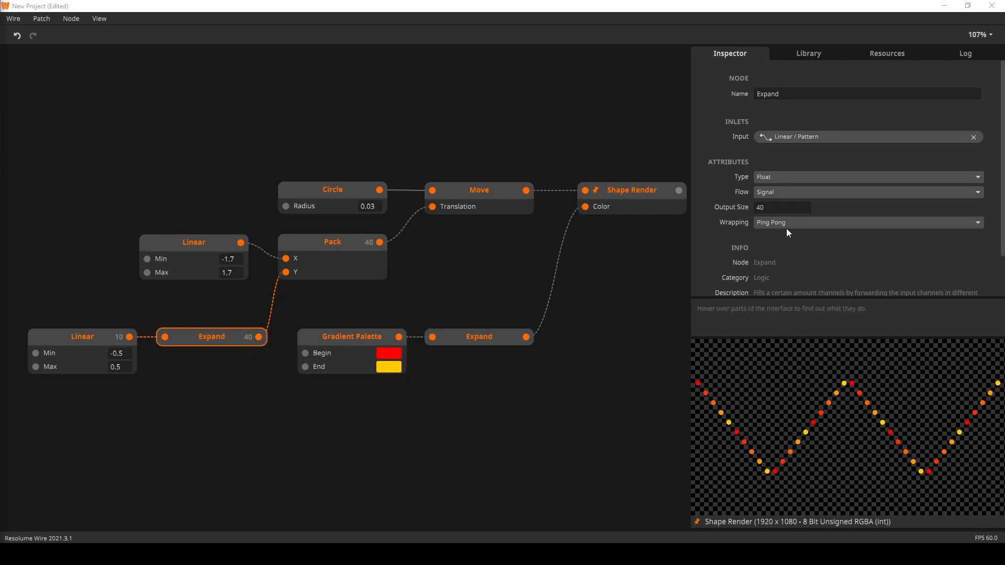
Try Repeat and Clamp wrapping on the Expand example, then return it to Ping Pong
click(867, 222)
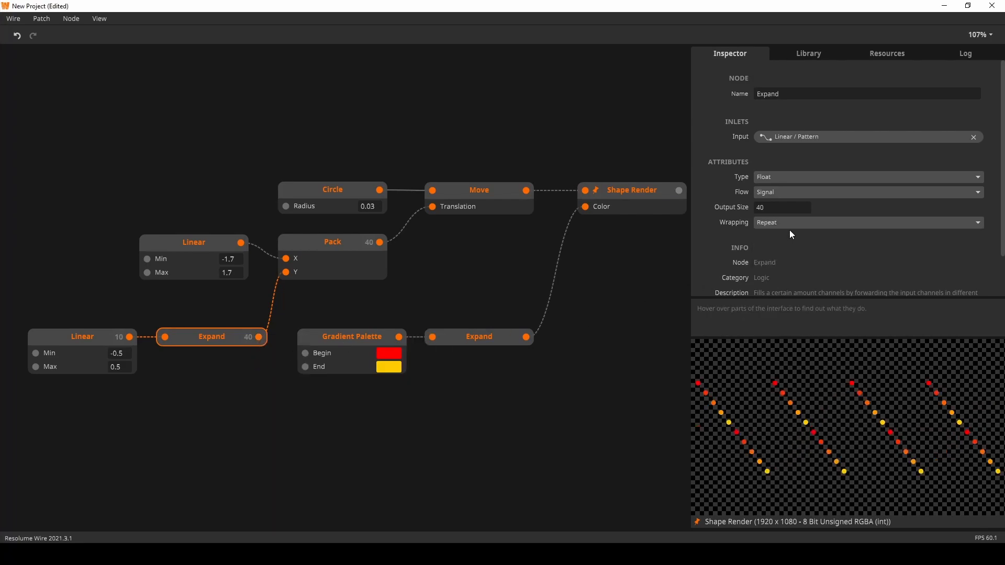
click(866, 222)
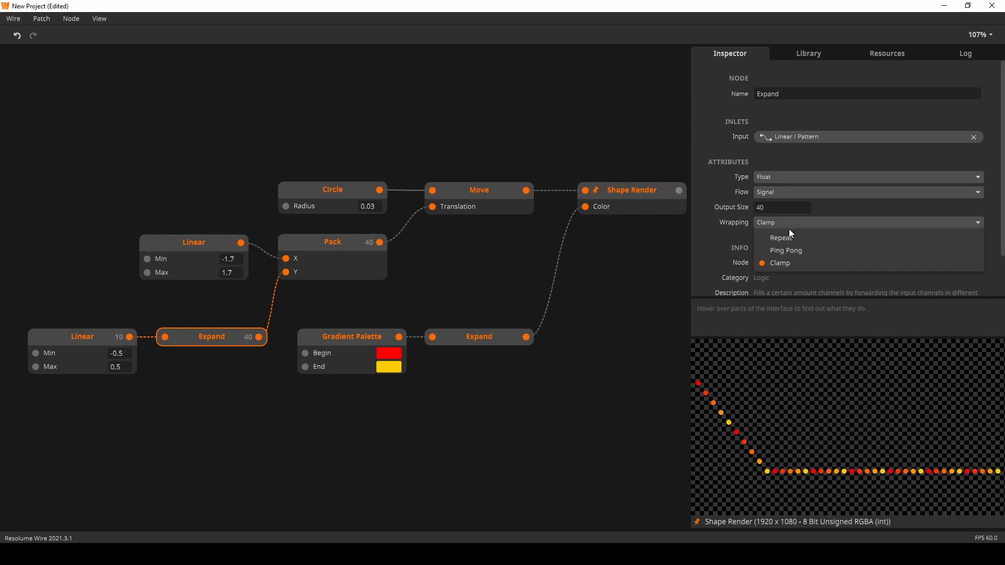
click(785, 251)
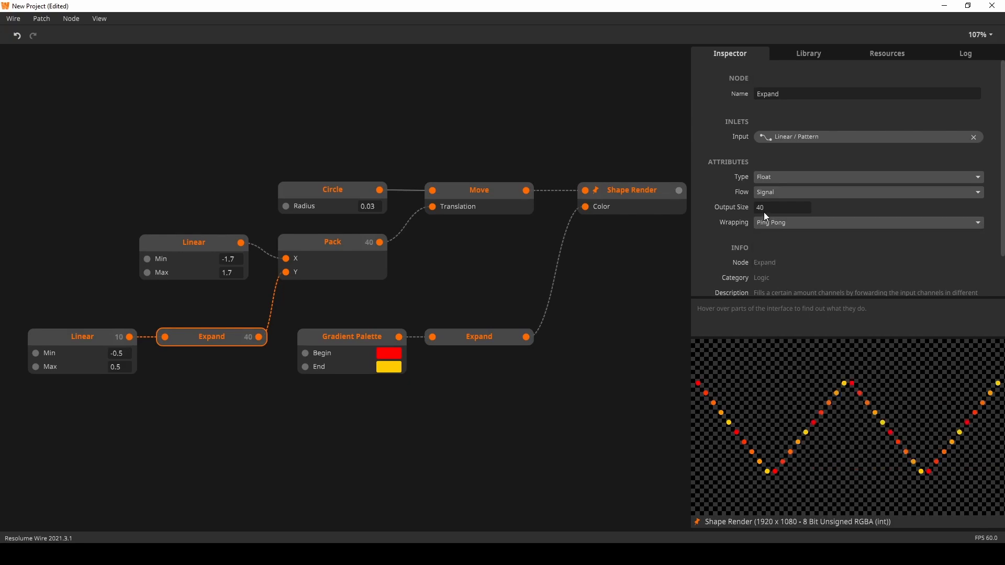
mouse_move(766, 228)
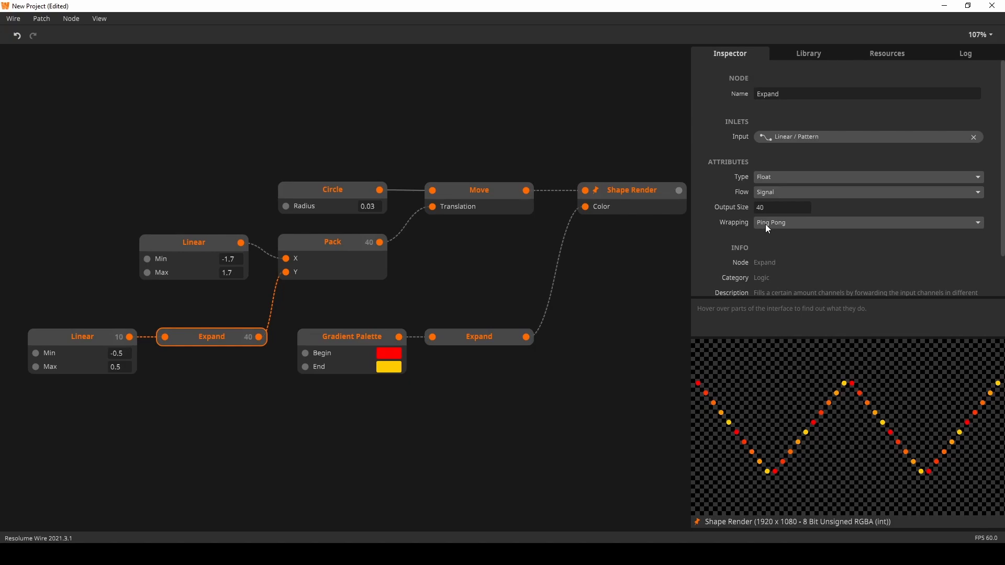
mouse_move(104, 338)
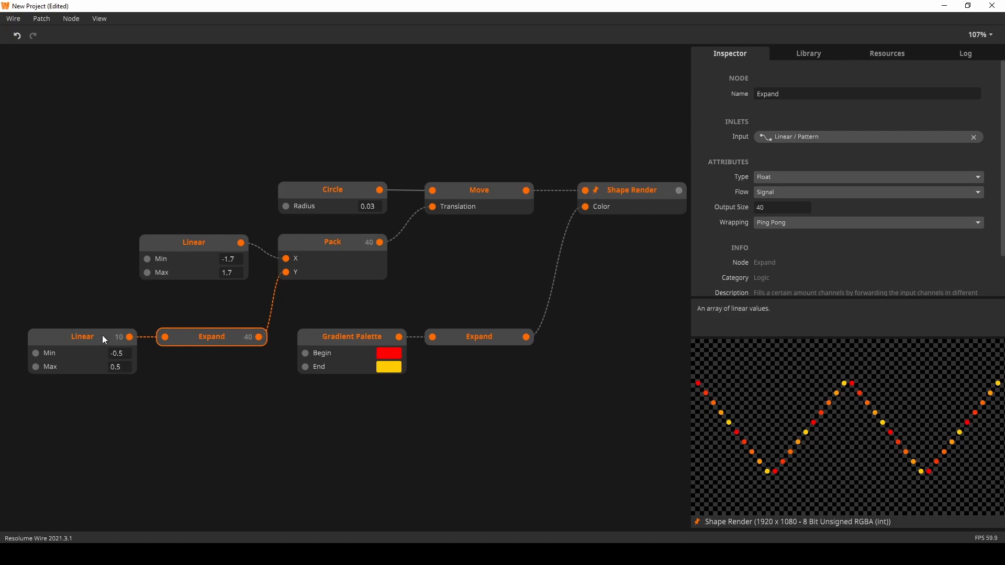
mouse_move(259, 338)
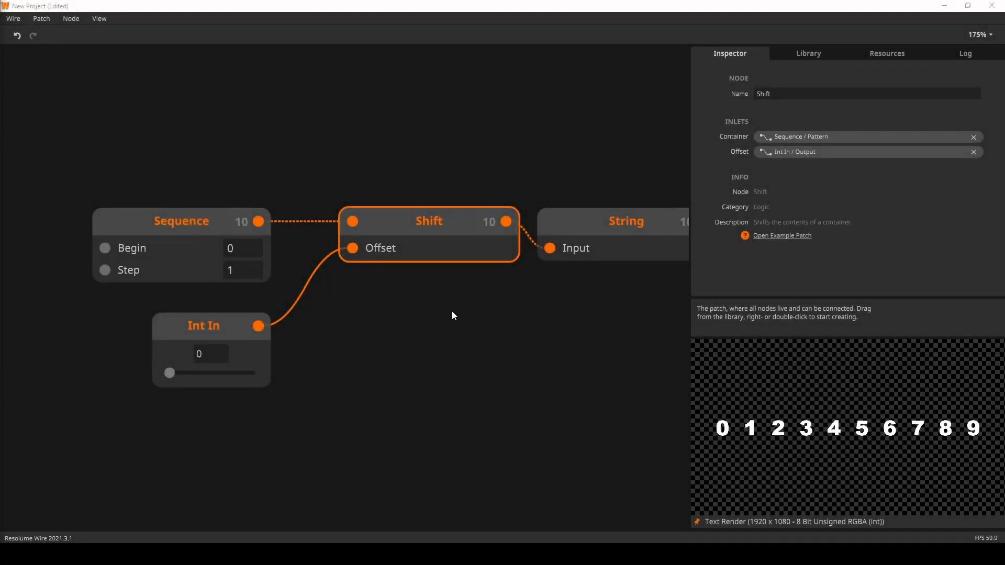
mouse_move(241, 244)
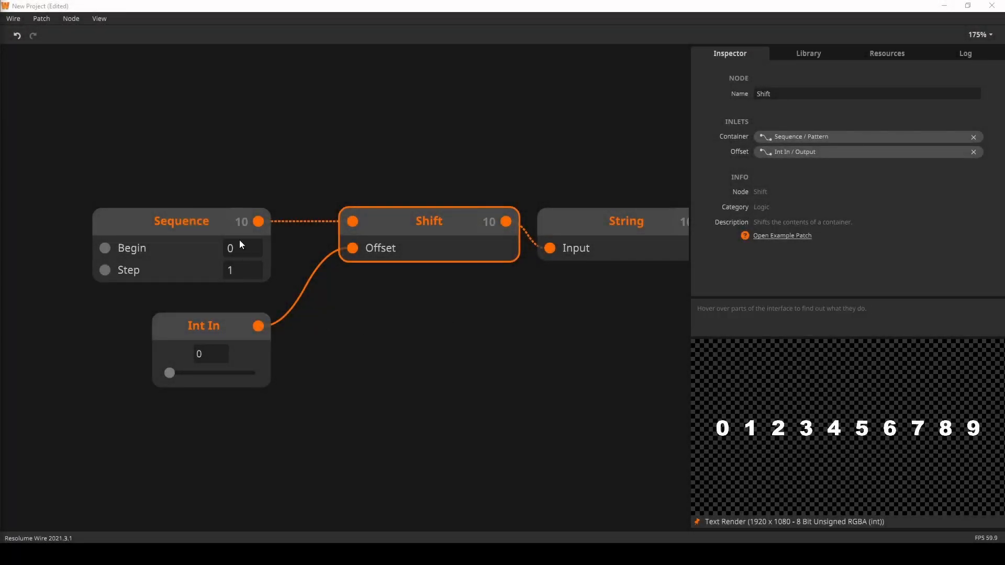
mouse_move(452, 292)
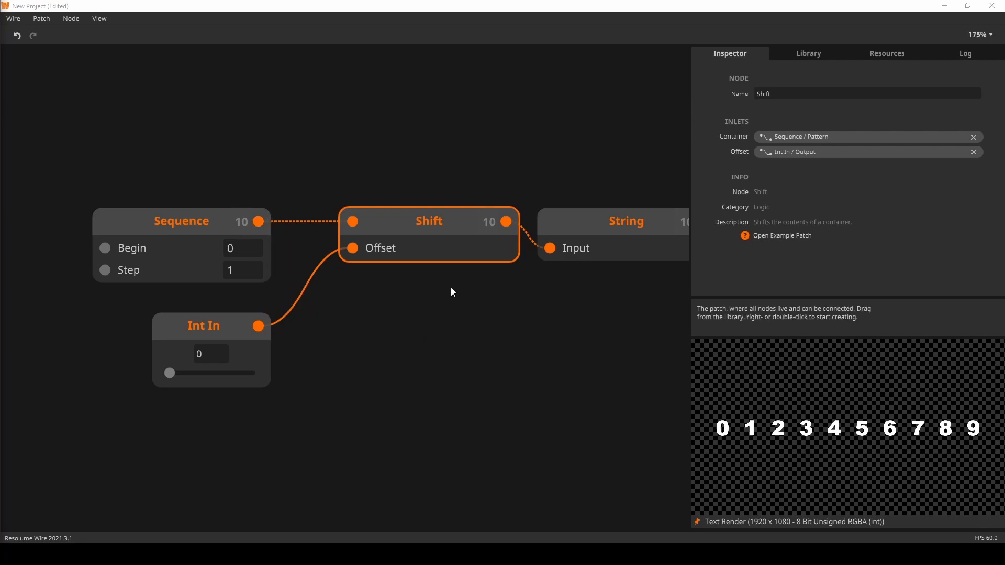
Raise the Shift example's Int In offset from 0 to 3 so the digits start at 7
drag(170, 373, 178, 373)
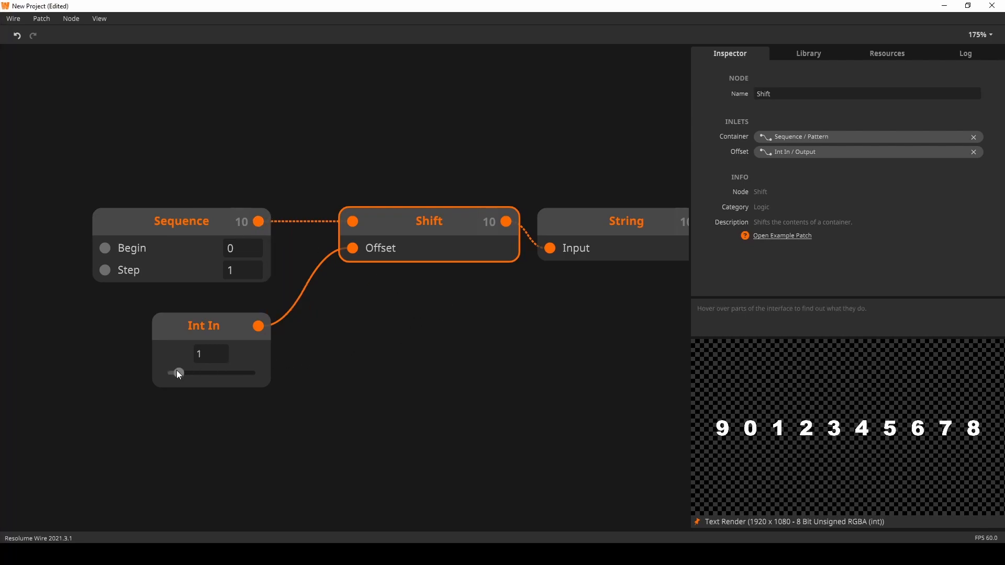
drag(178, 373, 198, 373)
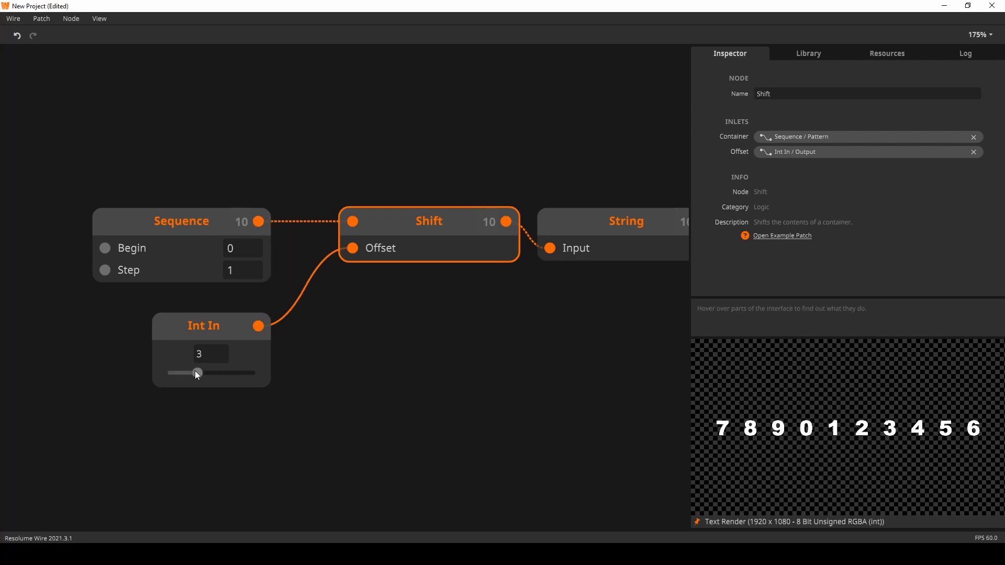
drag(197, 373, 216, 373)
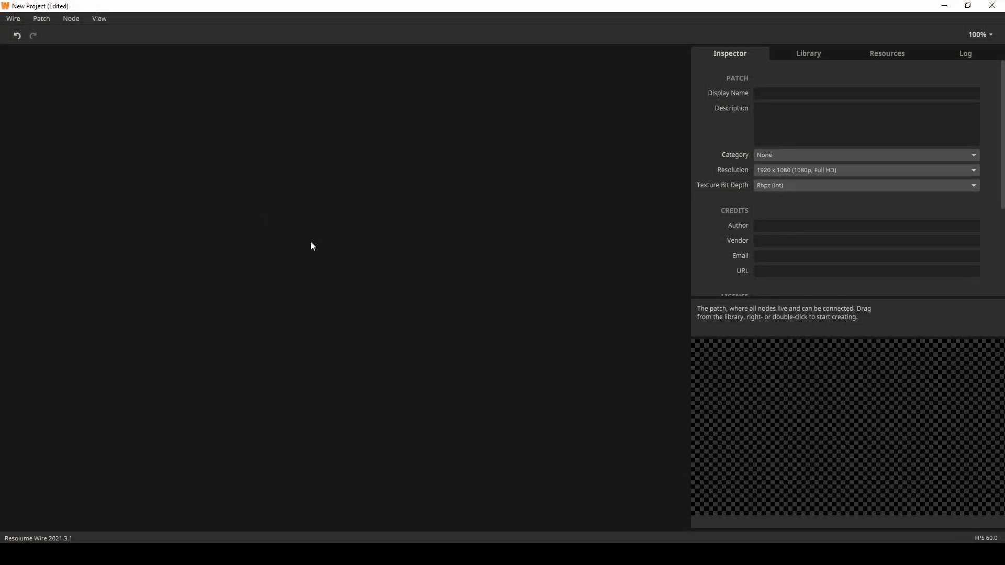
mouse_move(295, 254)
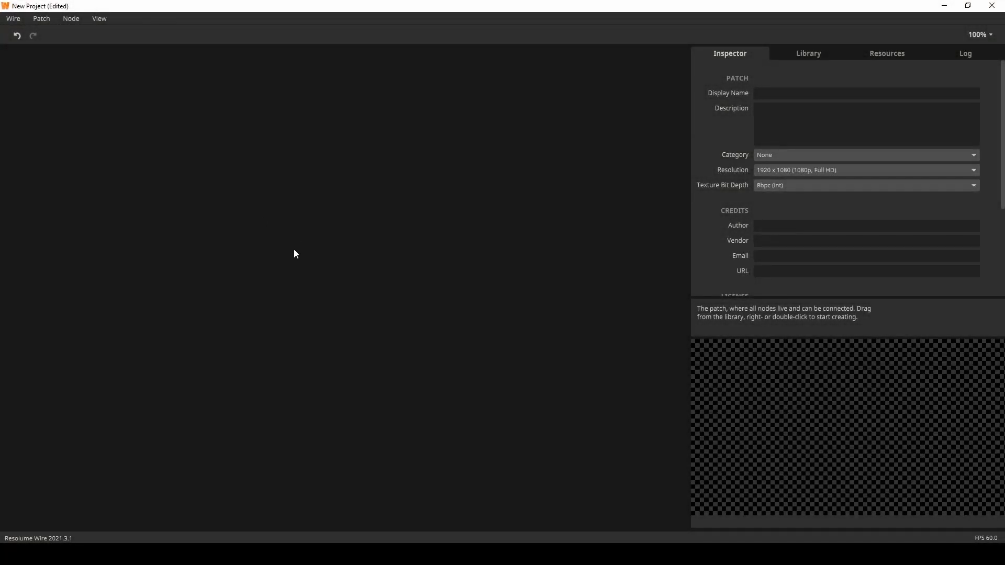
mouse_move(262, 236)
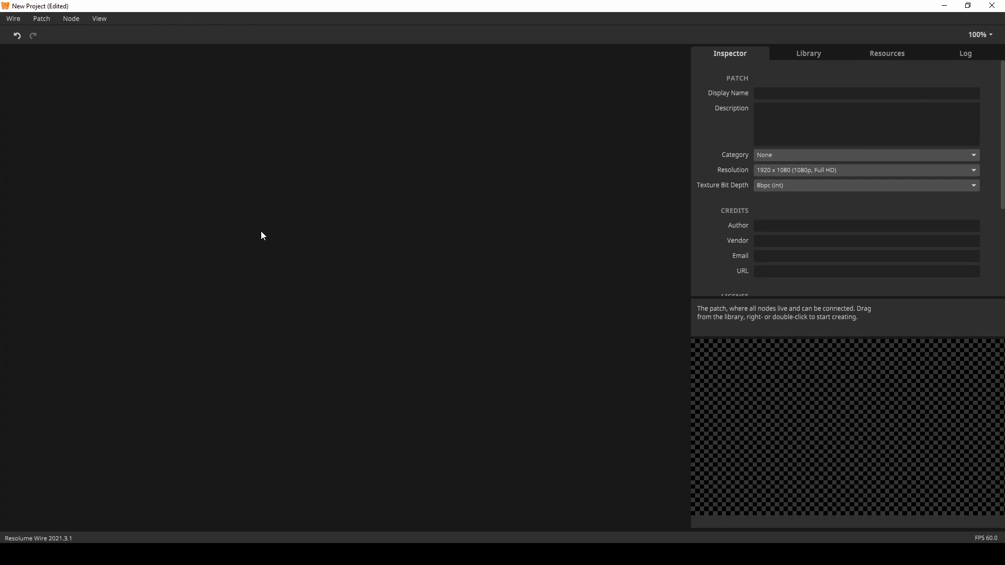
Add a Circle node and a Linear node to the fresh patch, then search for 'exp'
text(cir)
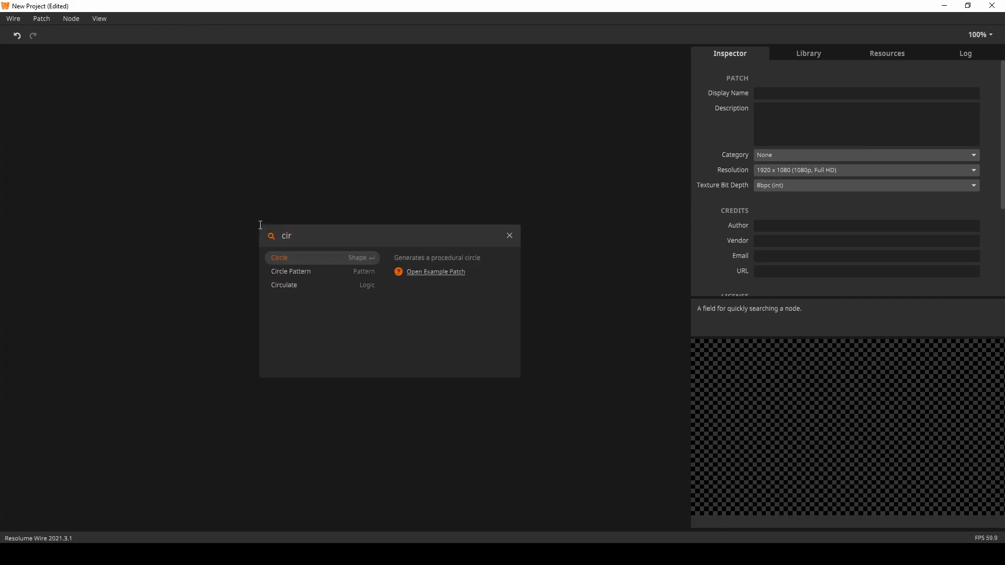
click(278, 257)
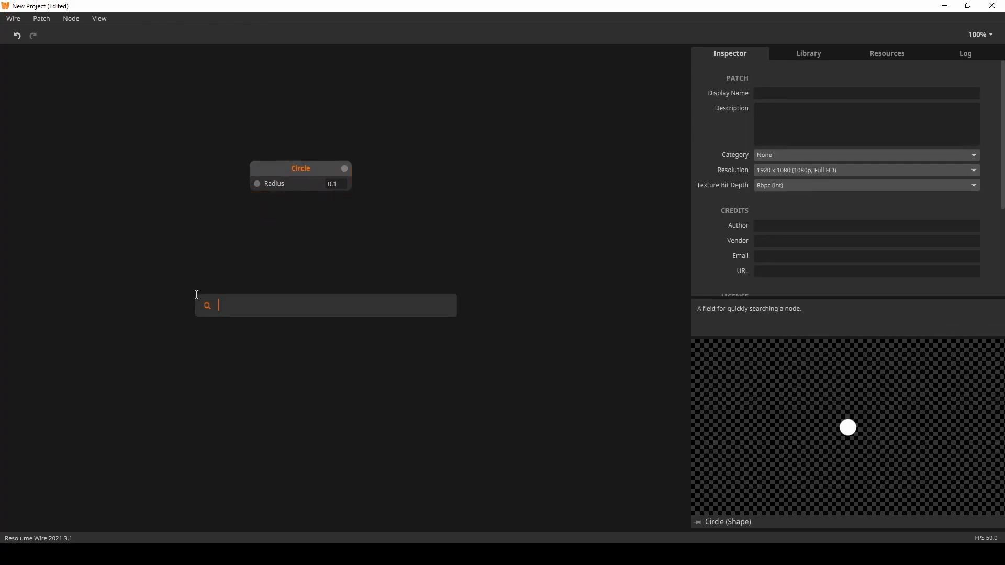
text(Linear)
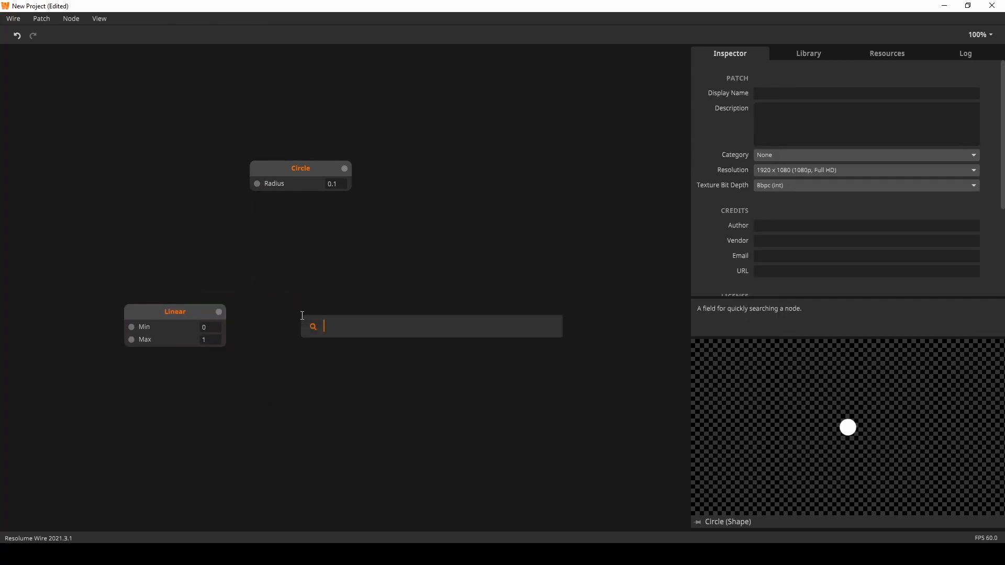
text(exp)
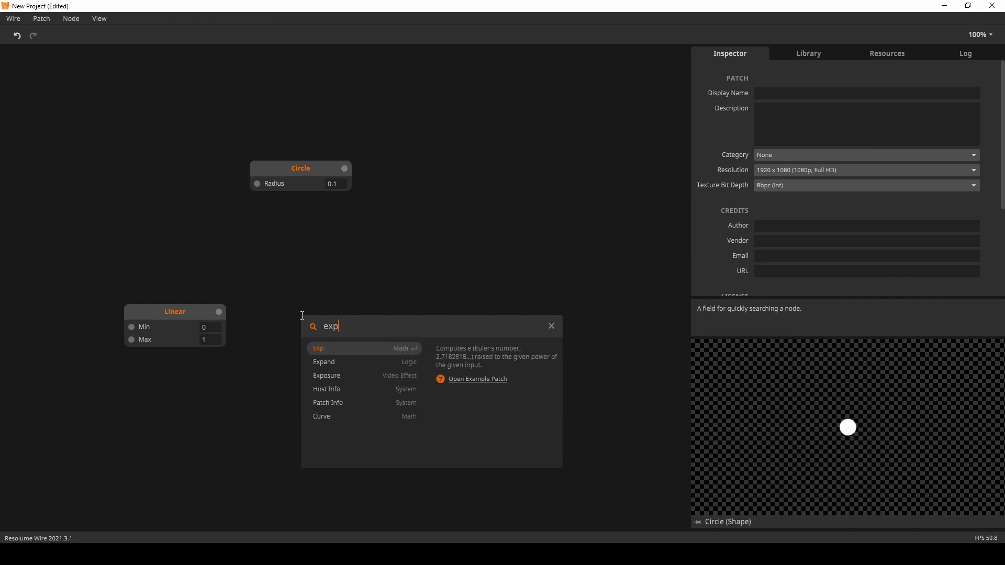
Add Expand after Linear feeding Pack's Y input, with a second Linear from -1.5
click(323, 362)
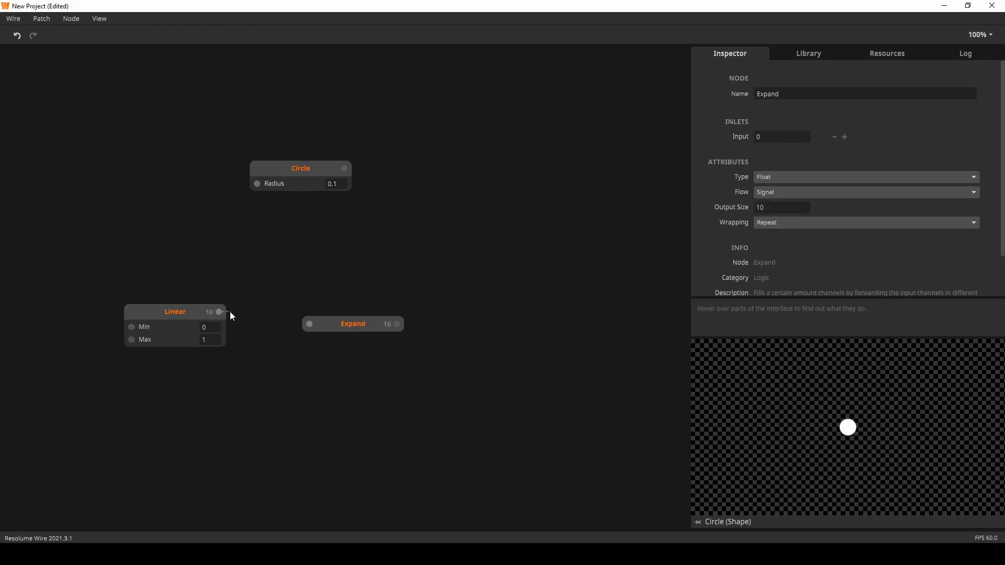
drag(353, 324, 293, 312)
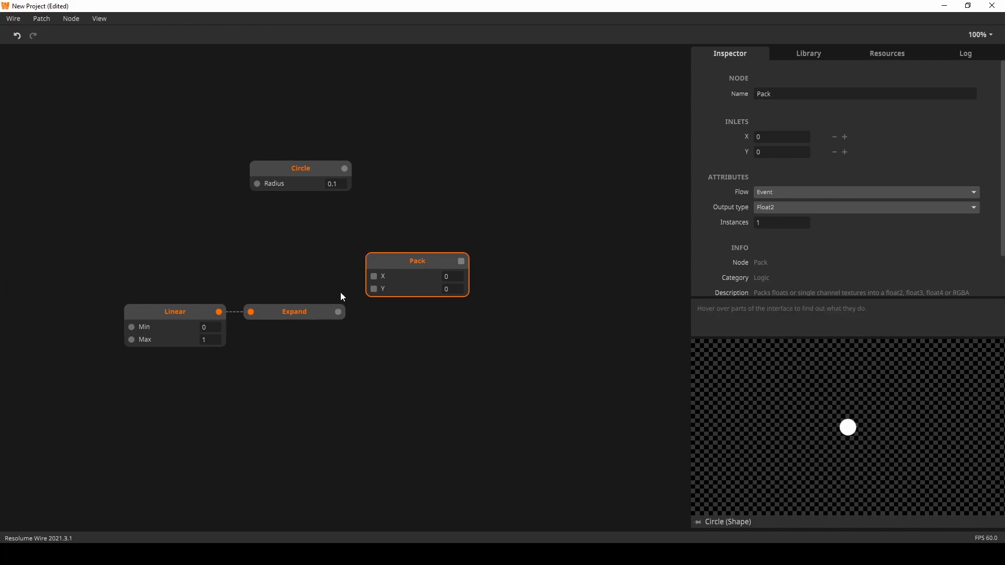
drag(338, 312, 392, 295)
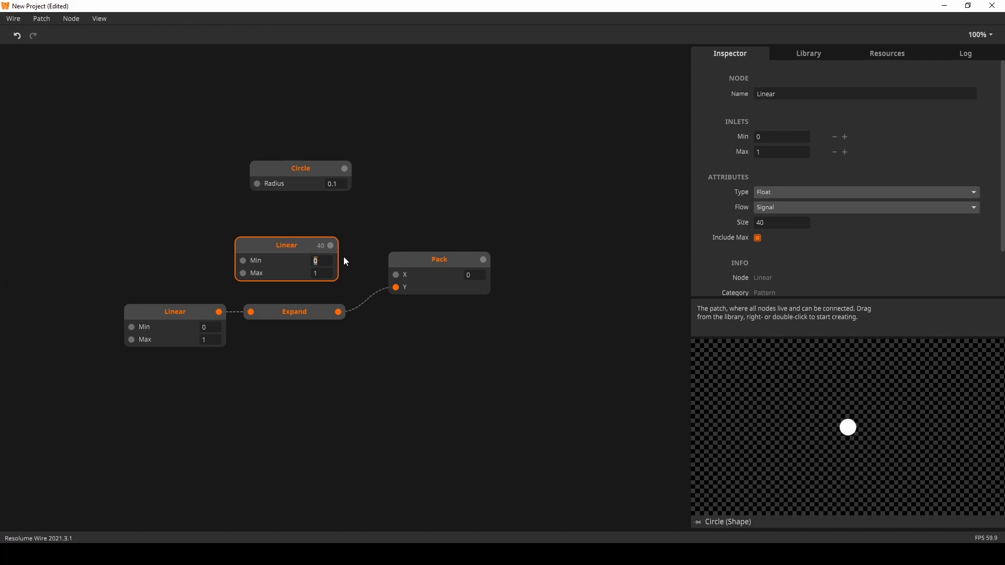
text(-1.5)
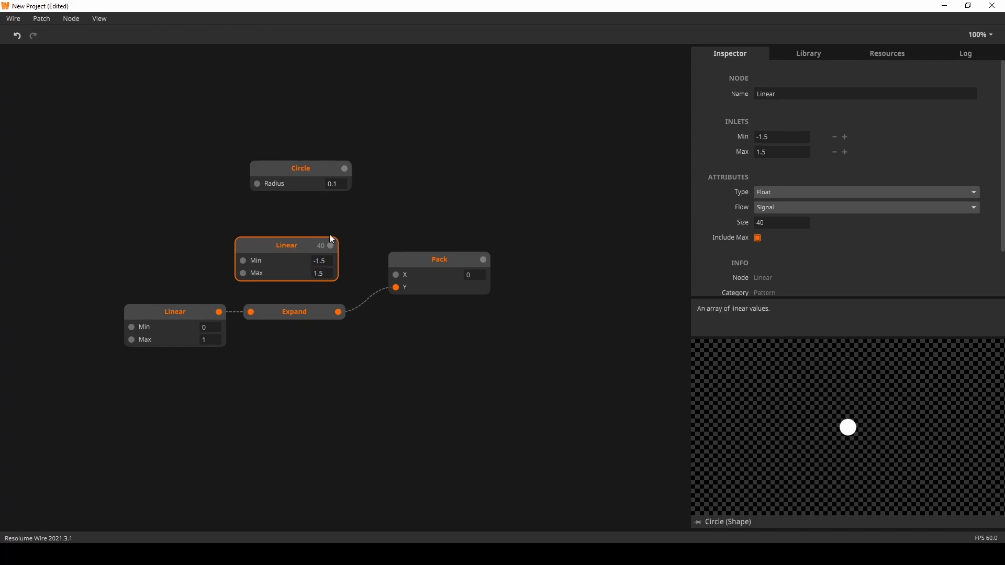
Add a Move node taking the Circle shape and the packed positions as Translation
click(439, 259)
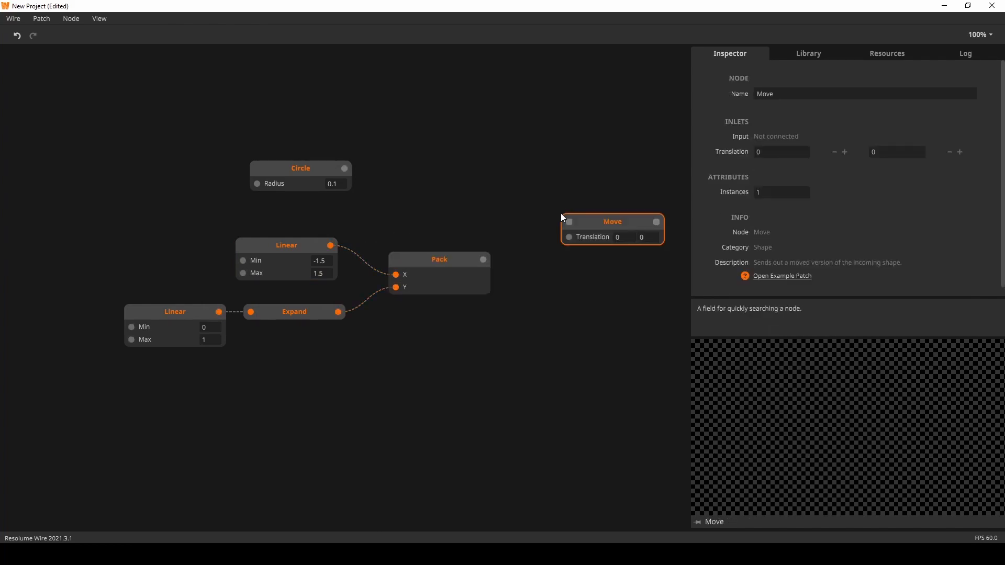
drag(345, 168, 568, 221)
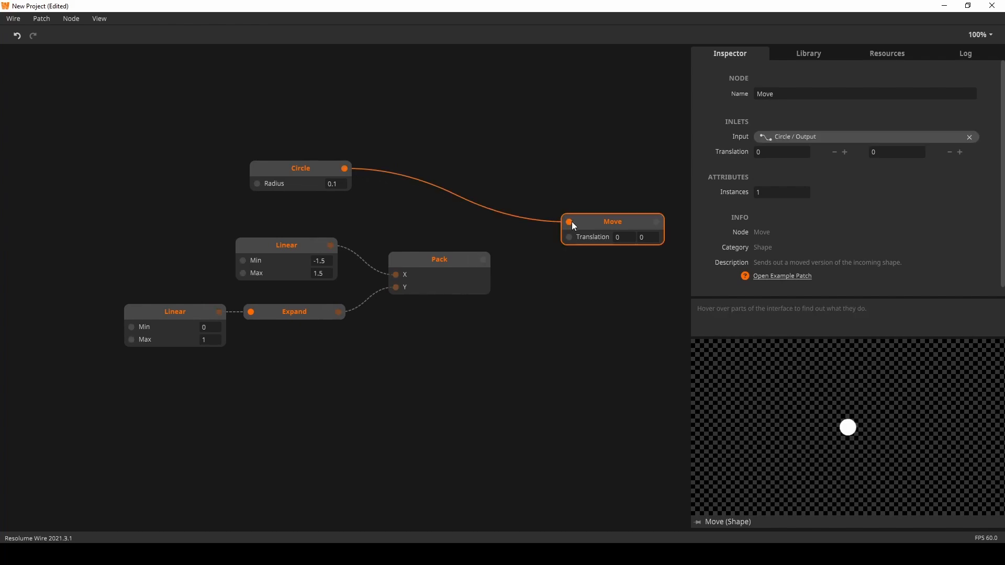
drag(612, 221, 570, 168)
text(40)
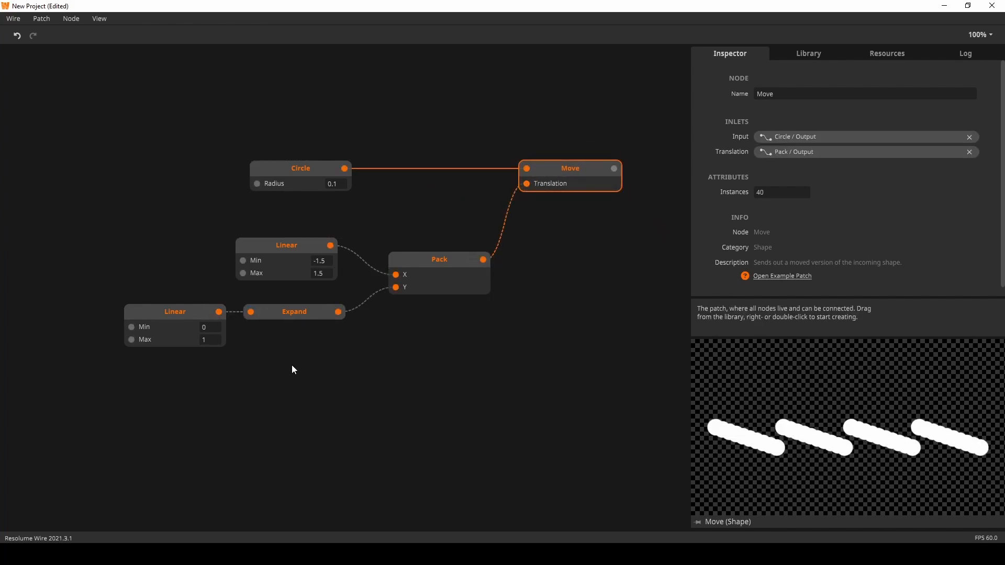
Set the Expand node's Output Size to 40
click(293, 312)
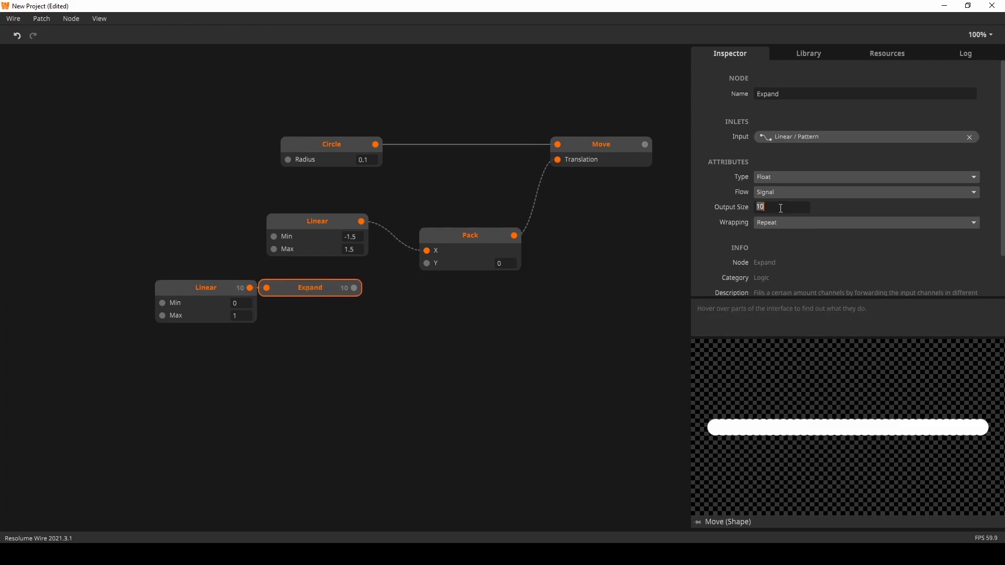
text(40)
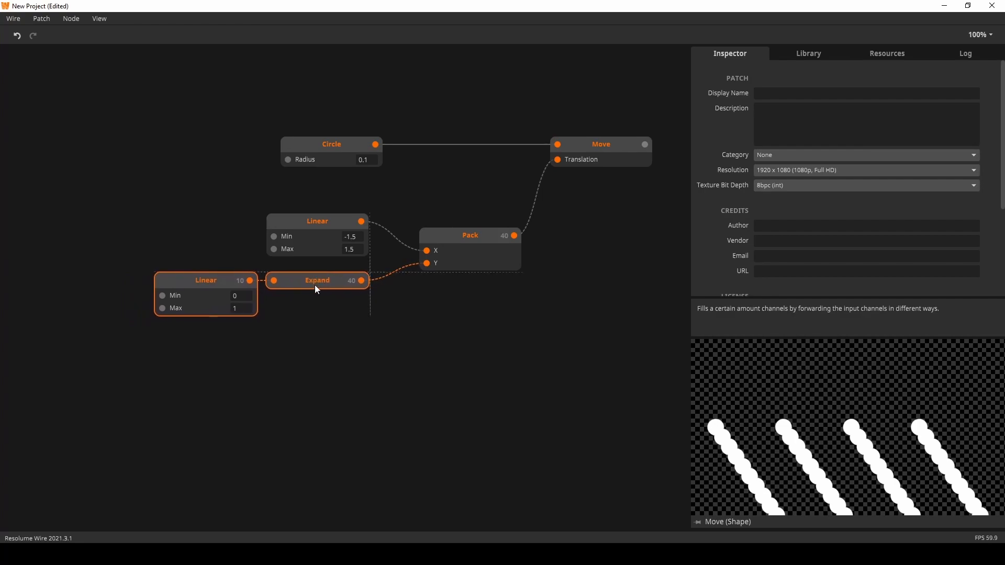
Set the Expand node's Wrapping to Ping Pong so the dot rows zigzag
click(316, 280)
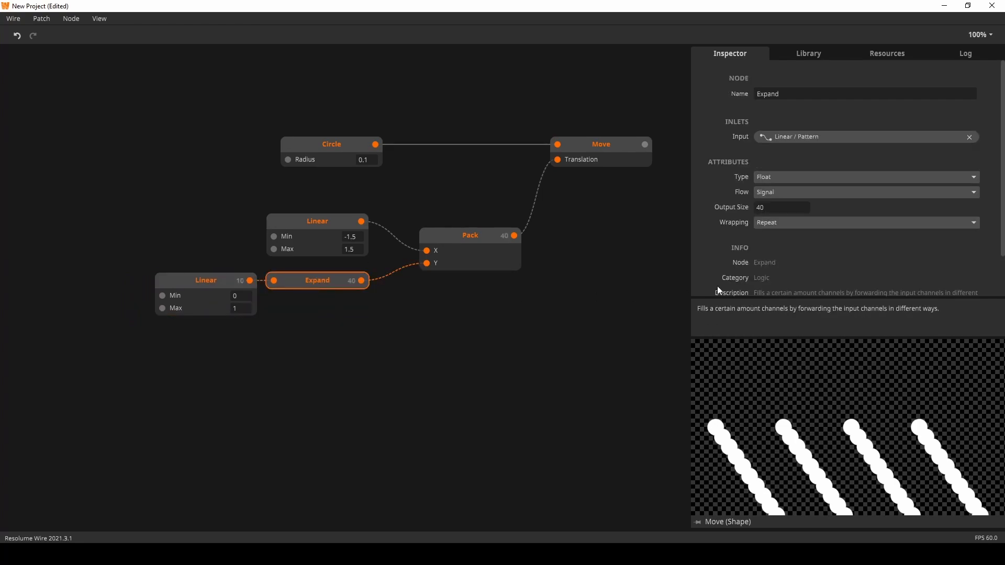
click(864, 222)
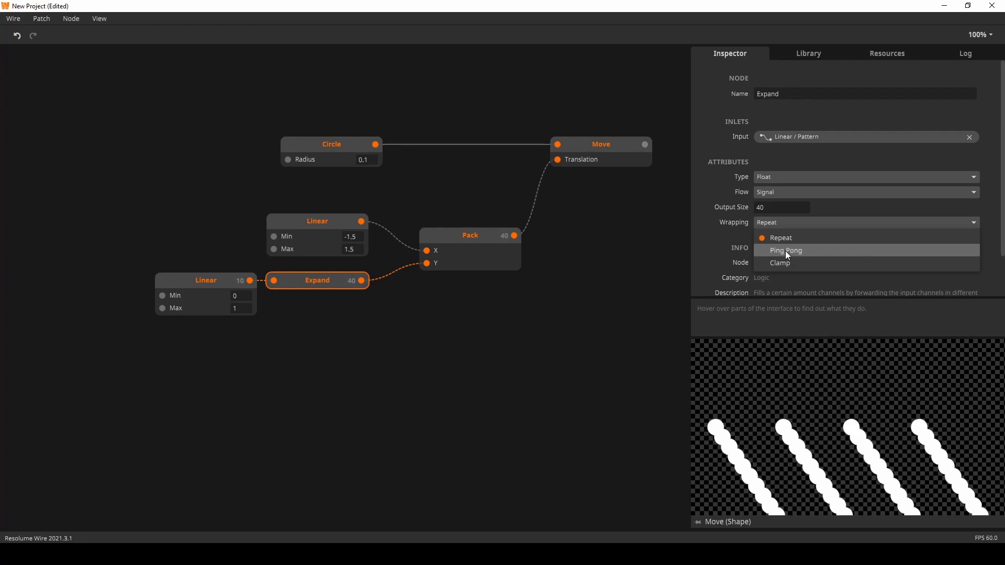
click(784, 250)
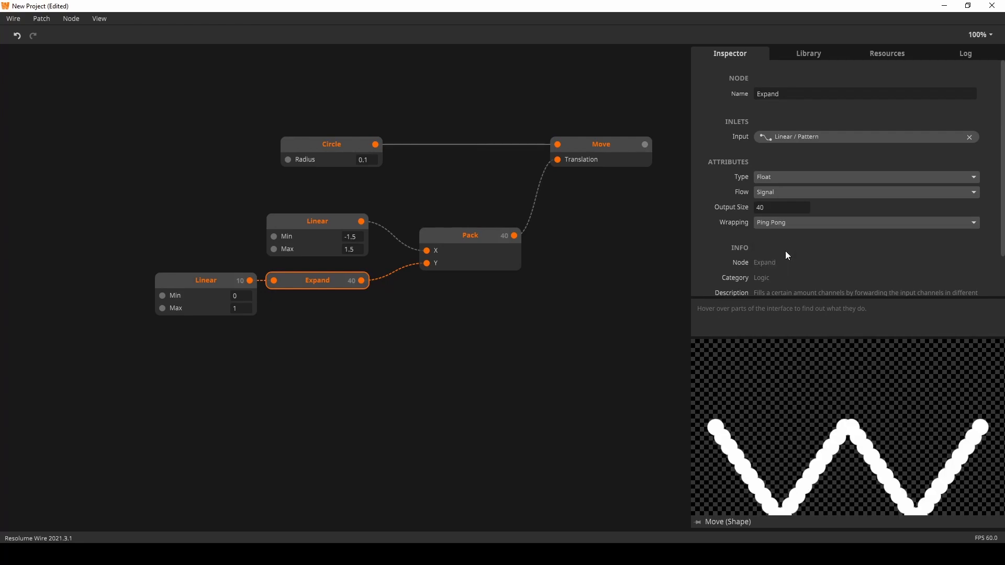
Narrow the first Linear to -0.5–0.5 and insert a Curve node before Expand
click(206, 281)
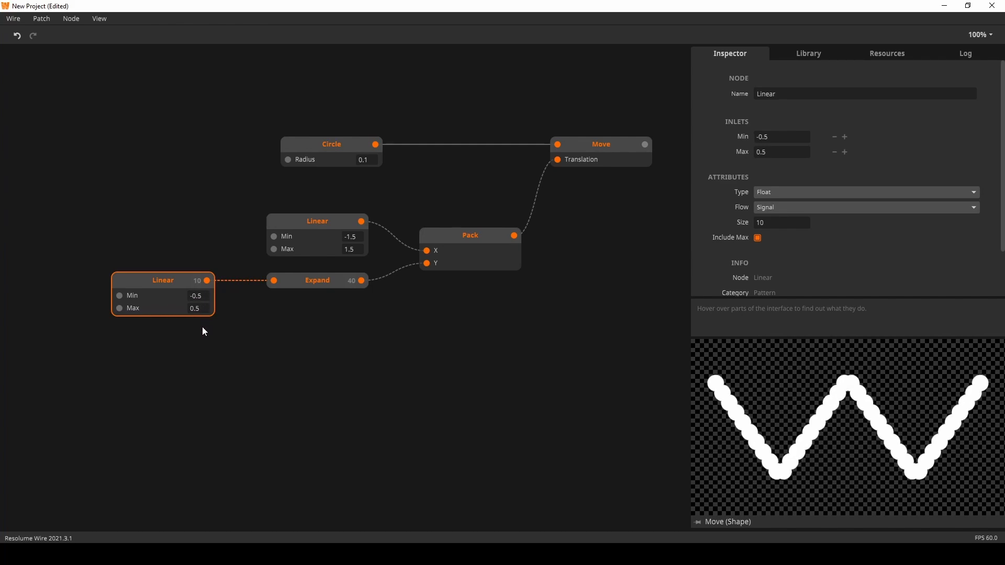
mouse_move(267, 280)
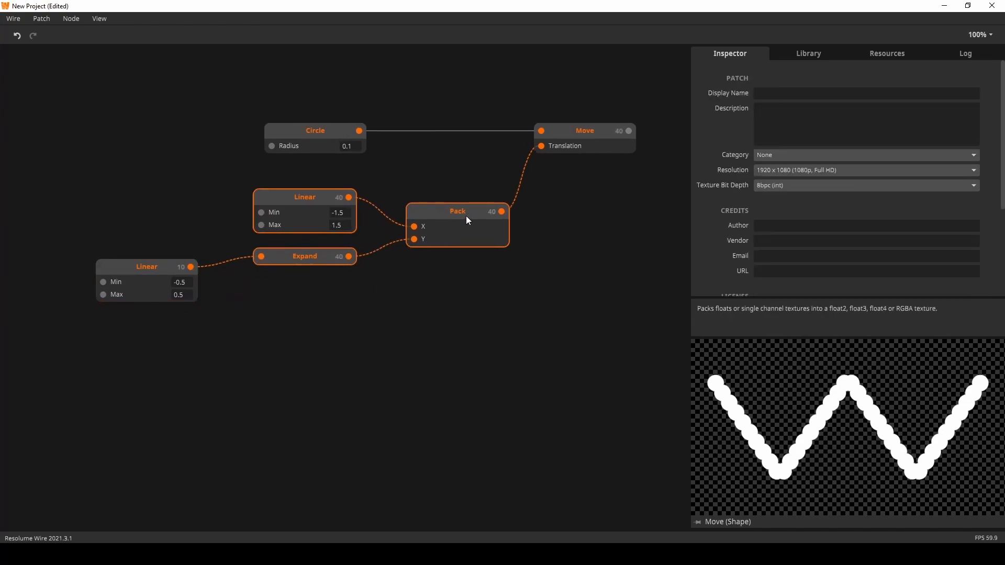
click(146, 267)
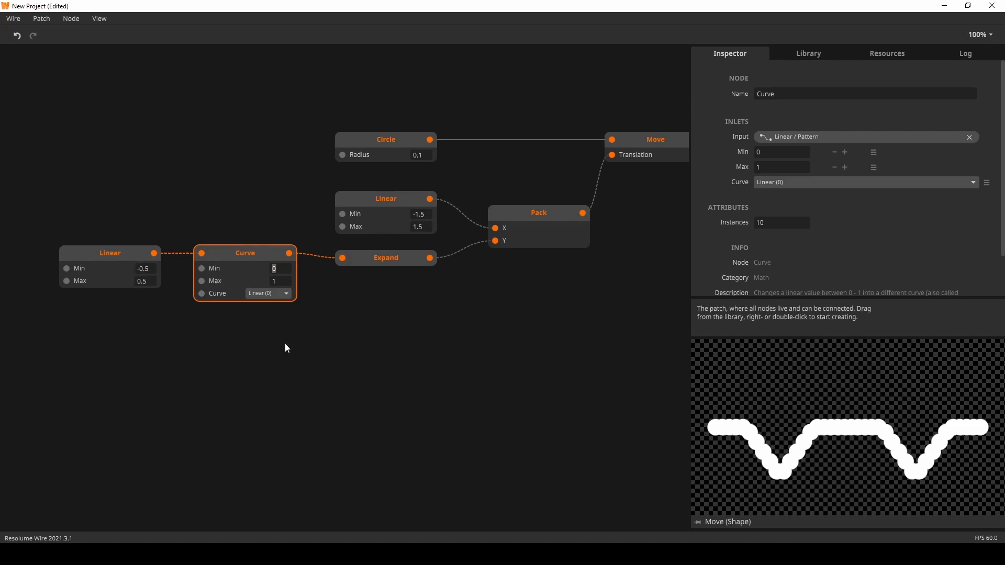
Give Curve a -0.5 to 0.5 range and try Quadratic Out, Exponential In and Sine In easings
text(-0.5)
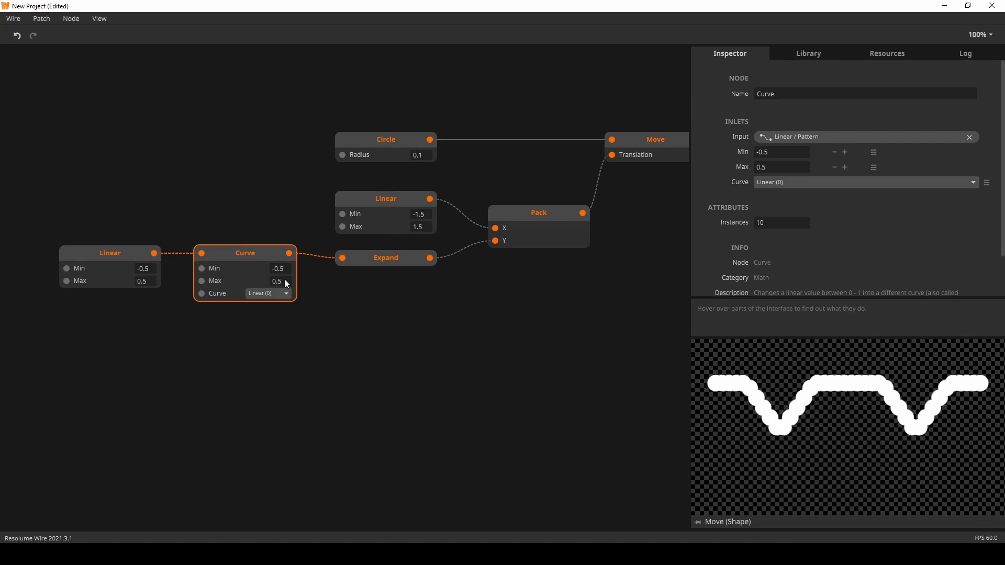
click(267, 293)
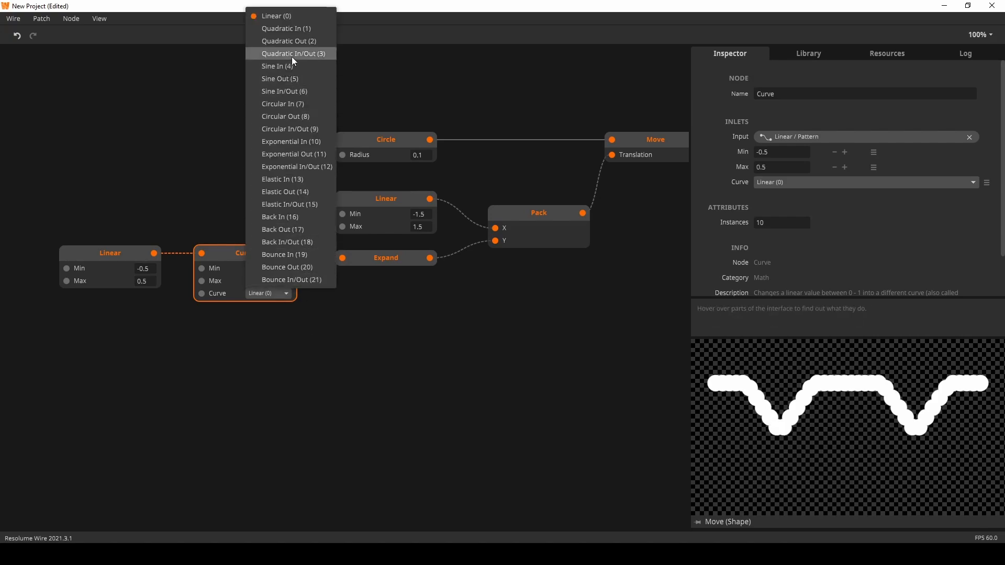
click(289, 41)
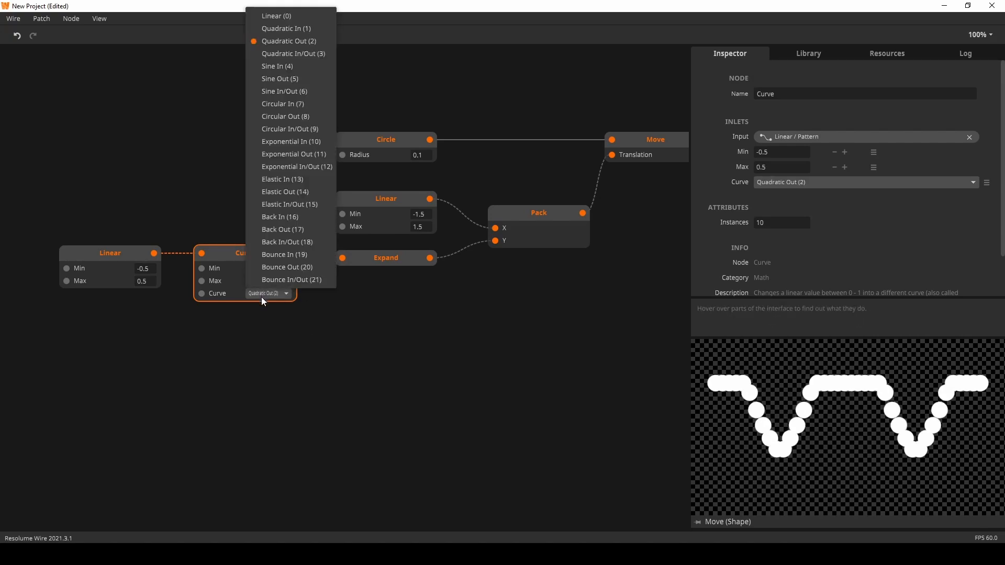
click(291, 141)
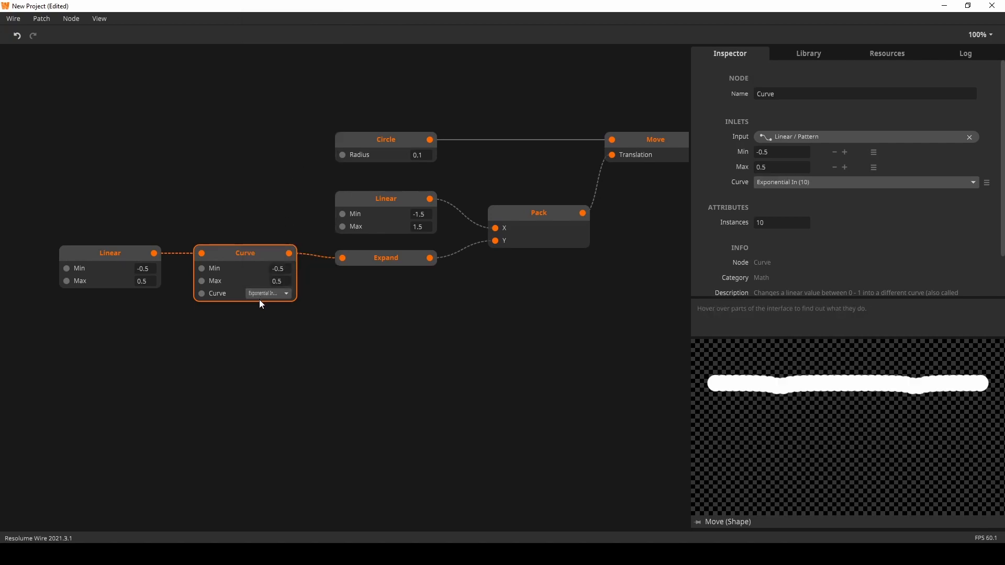
click(267, 293)
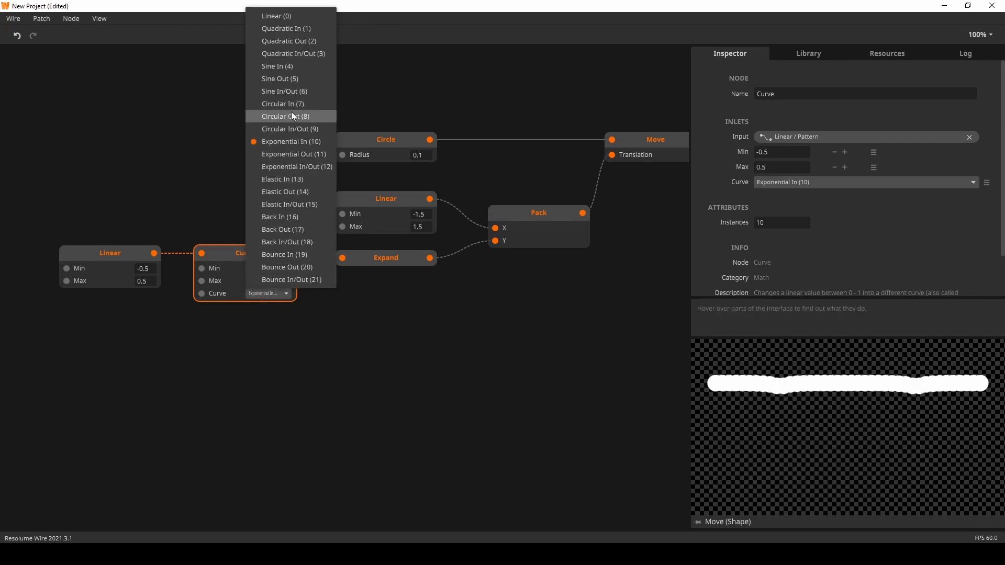
click(276, 66)
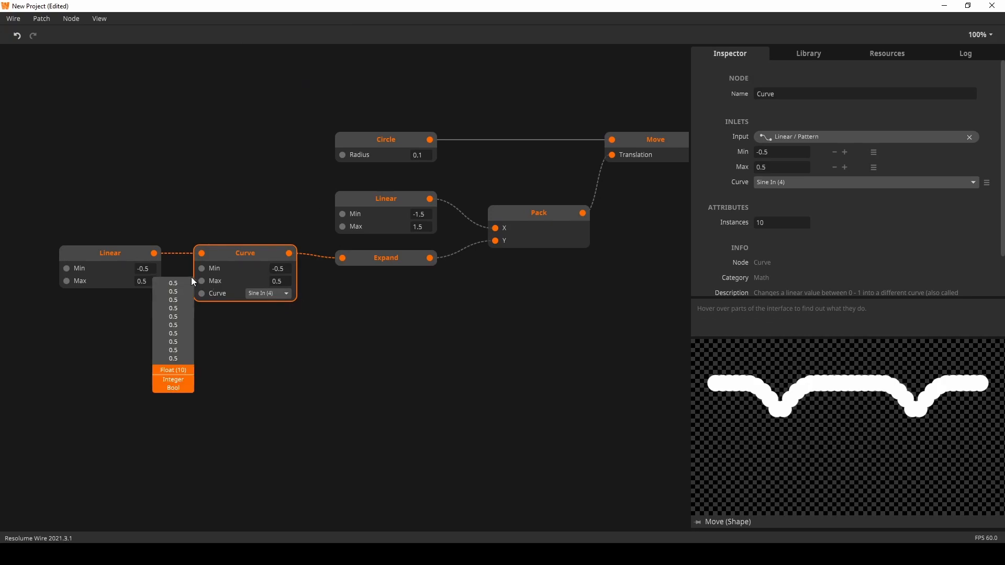
Cycle through Exponential In and Back In before settling on Exponential Out easing
click(268, 294)
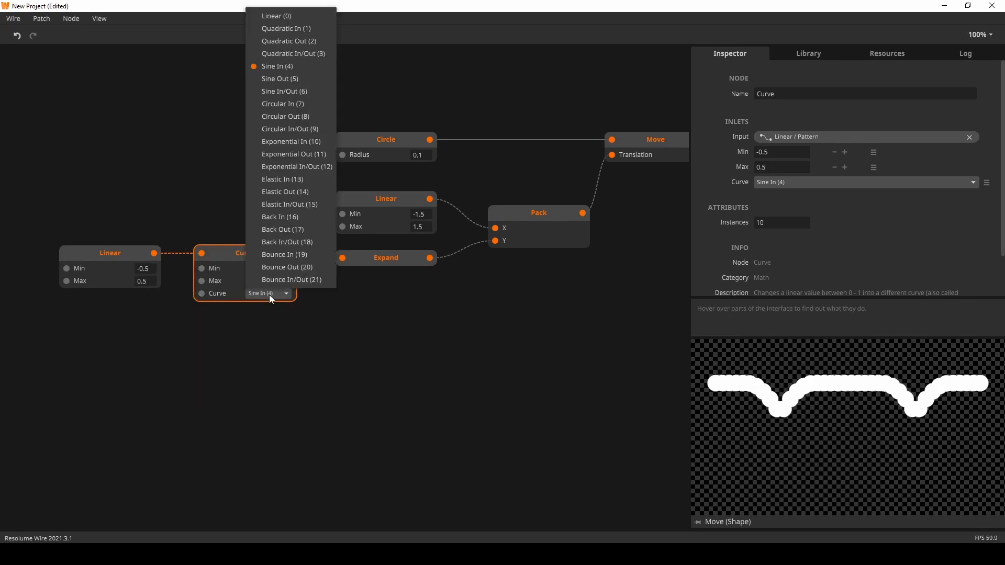
click(290, 141)
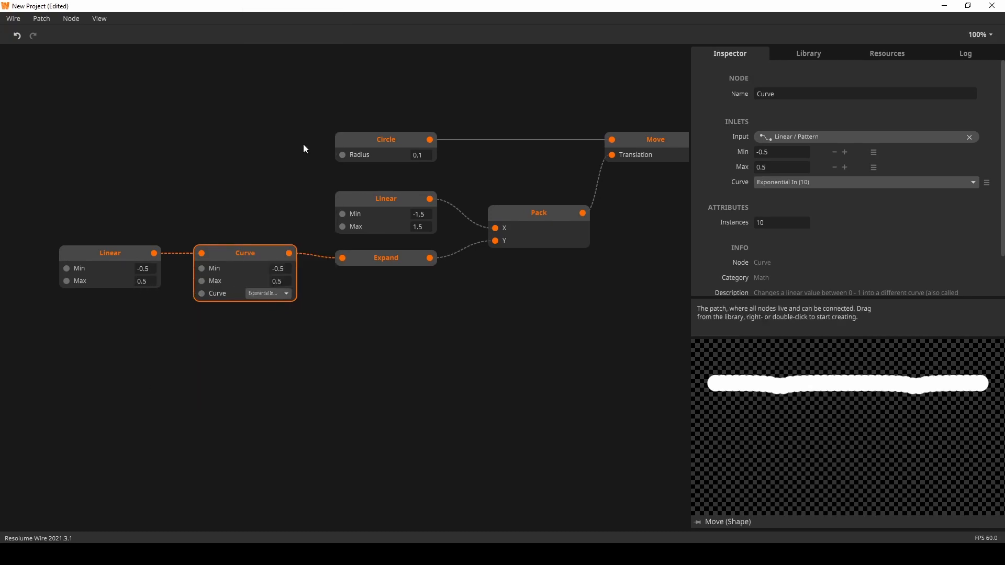
click(268, 293)
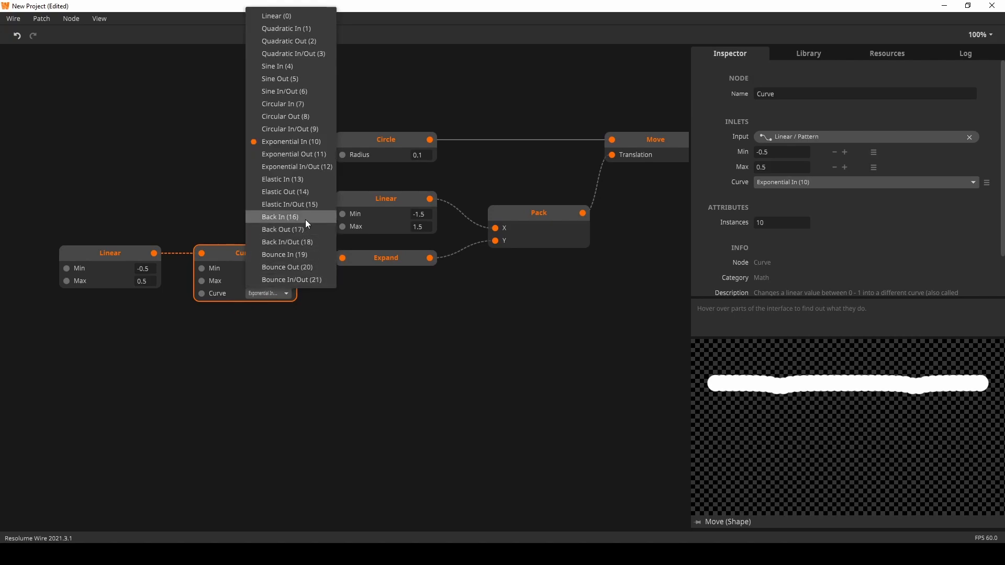
click(280, 216)
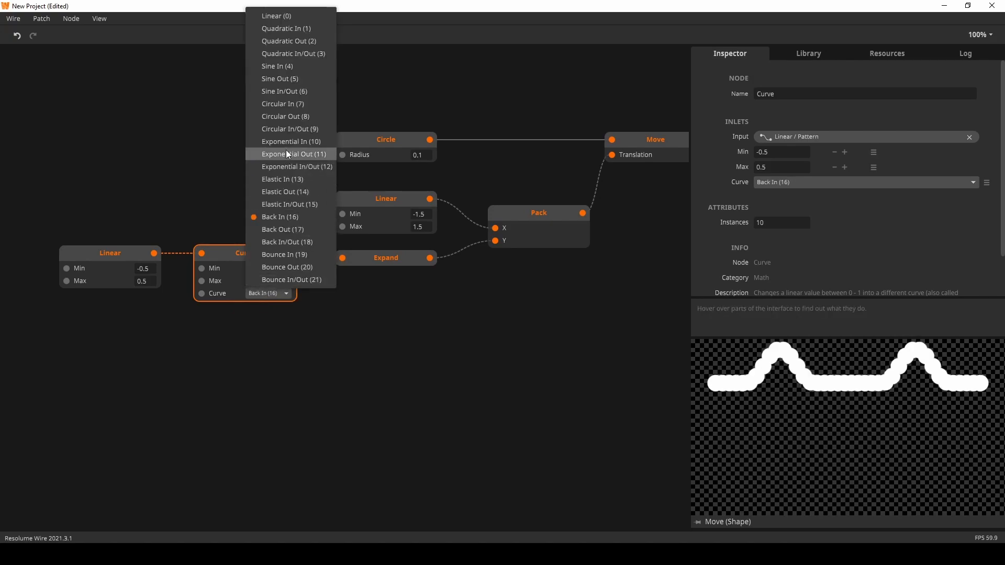
click(293, 154)
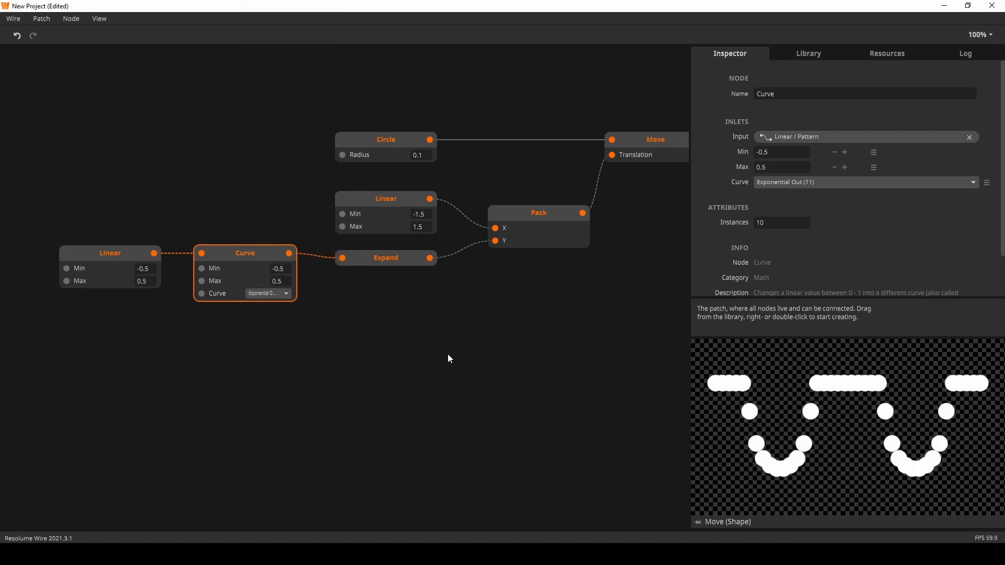
mouse_move(399, 290)
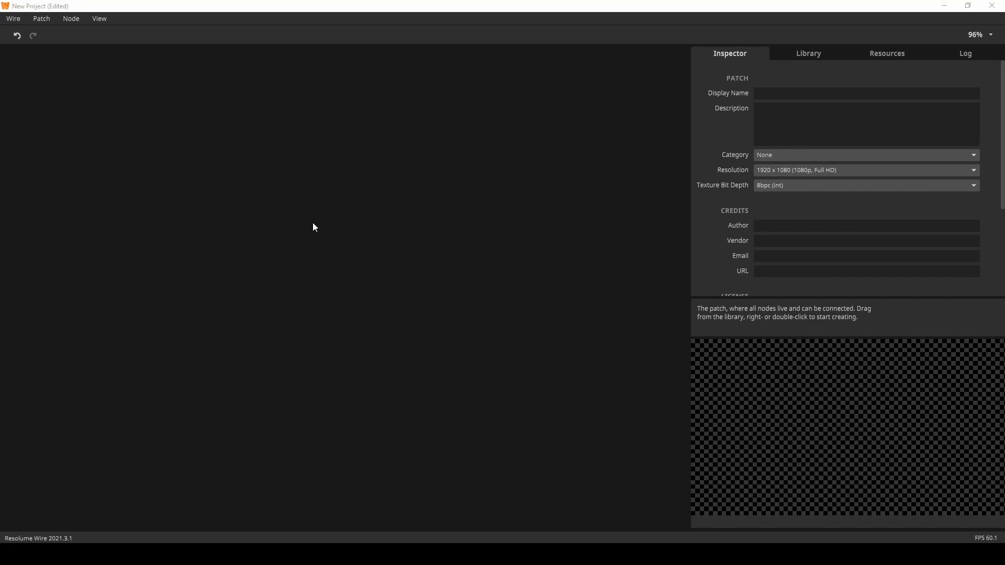
Add a Gradient Palette node to the empty patch via quick search
double_click(313, 224)
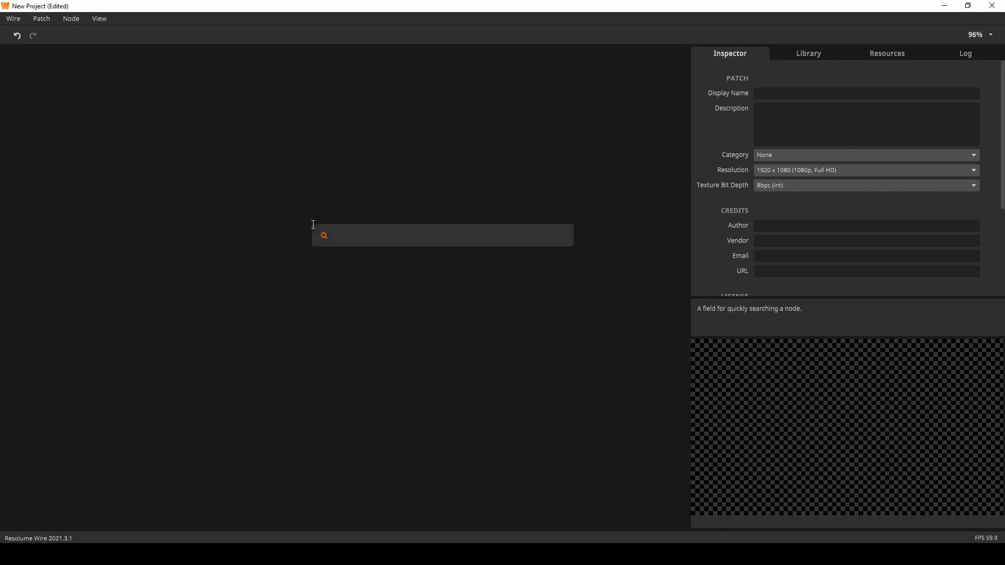
click(441, 234)
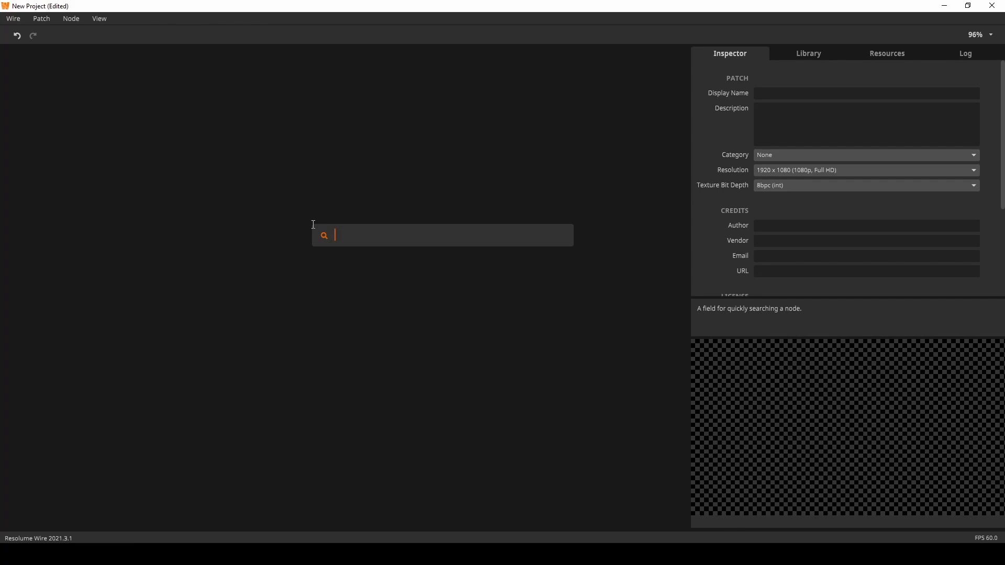
text(gra)
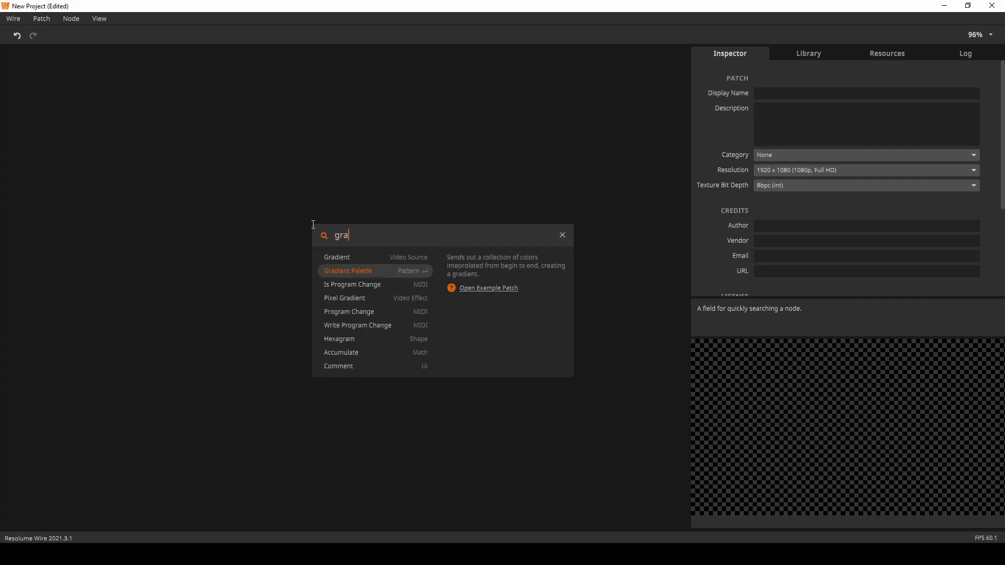
click(348, 270)
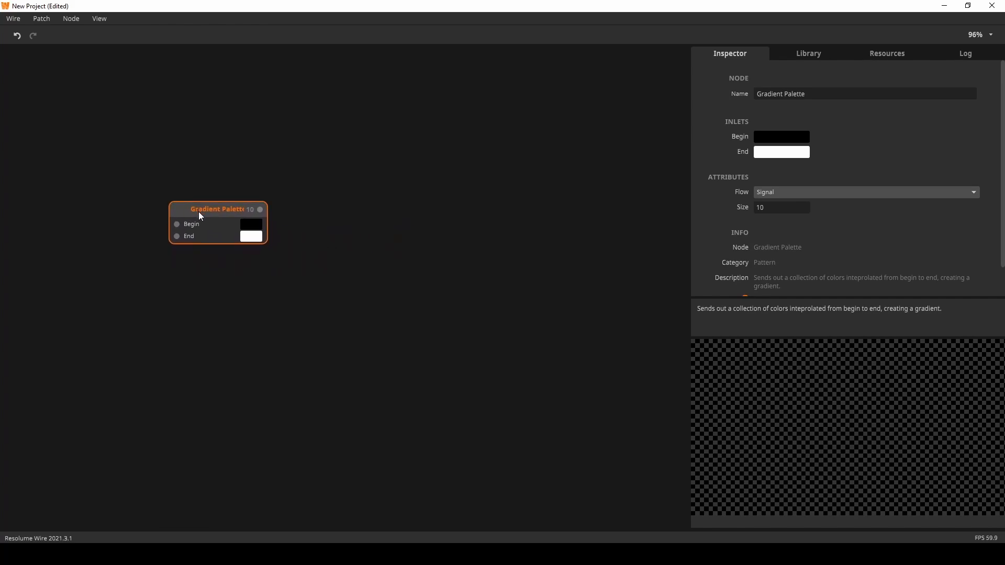
Add a Texture node fed by the gradient, inspect it, then deselect all nodes
text(tex)
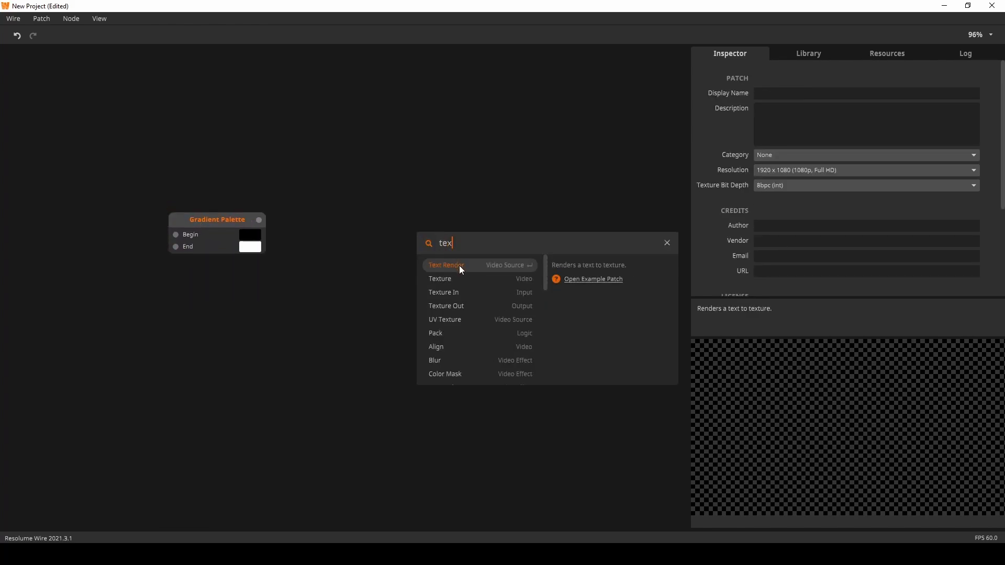
click(440, 279)
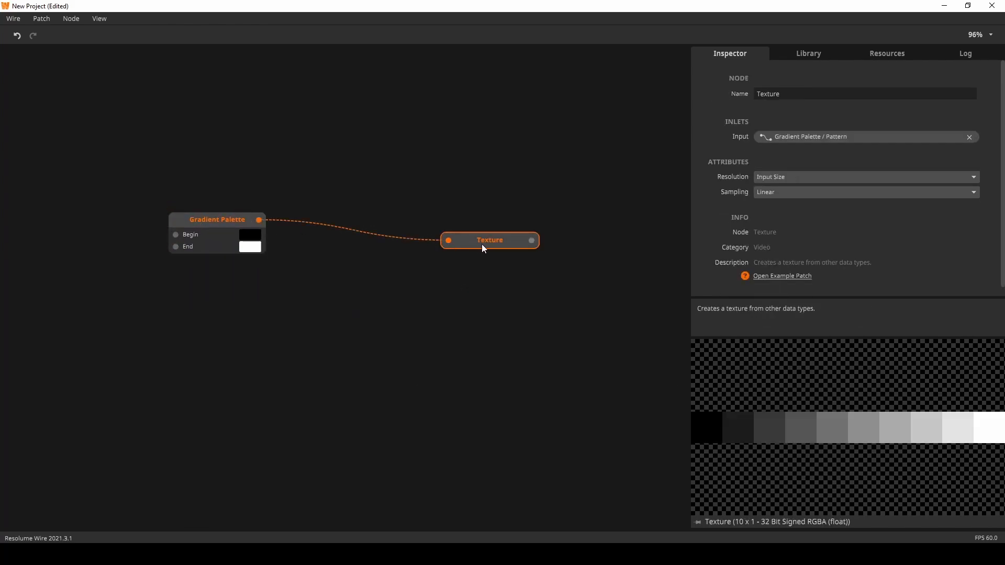
click(865, 177)
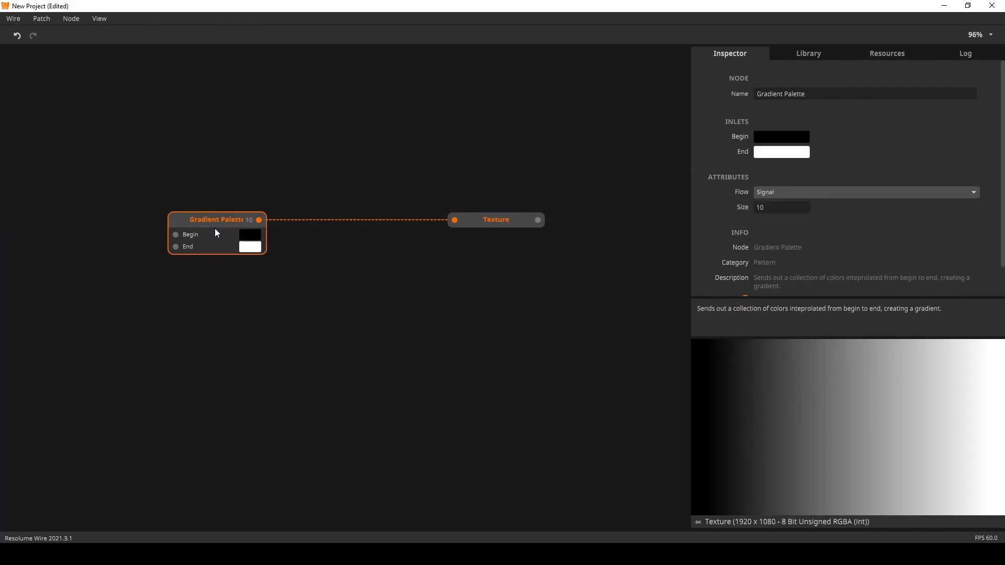
mouse_move(496, 219)
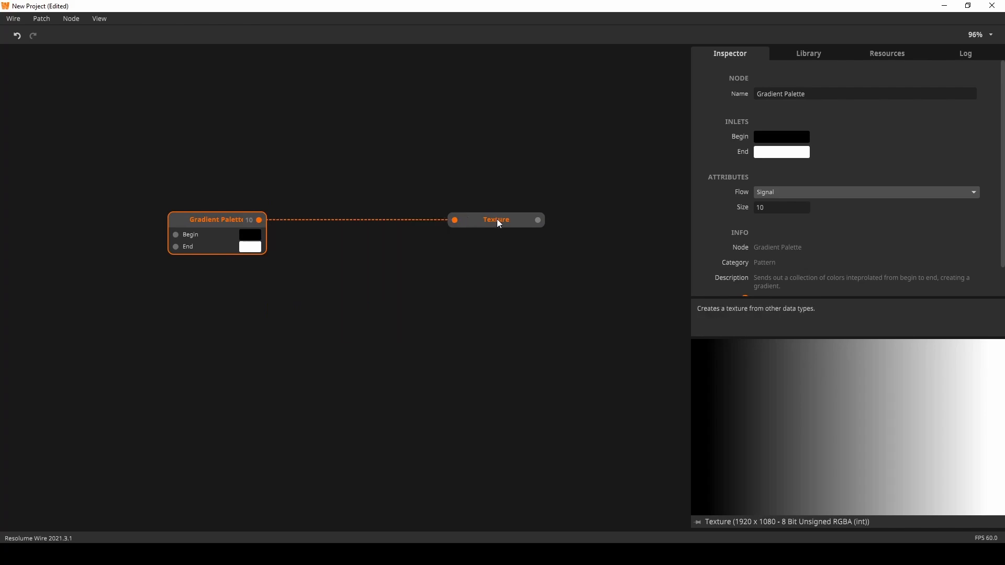
click(495, 218)
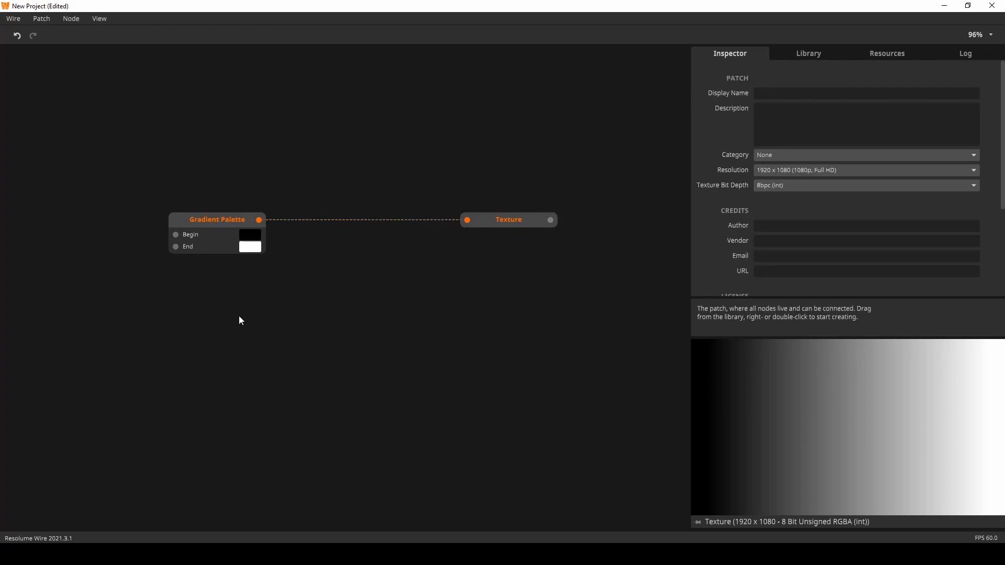
mouse_move(236, 304)
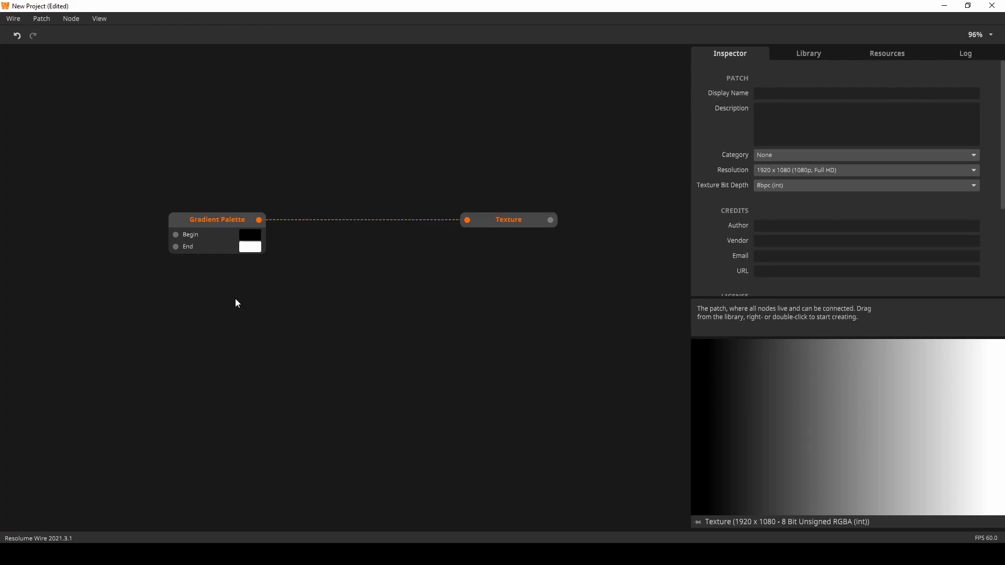
mouse_move(232, 325)
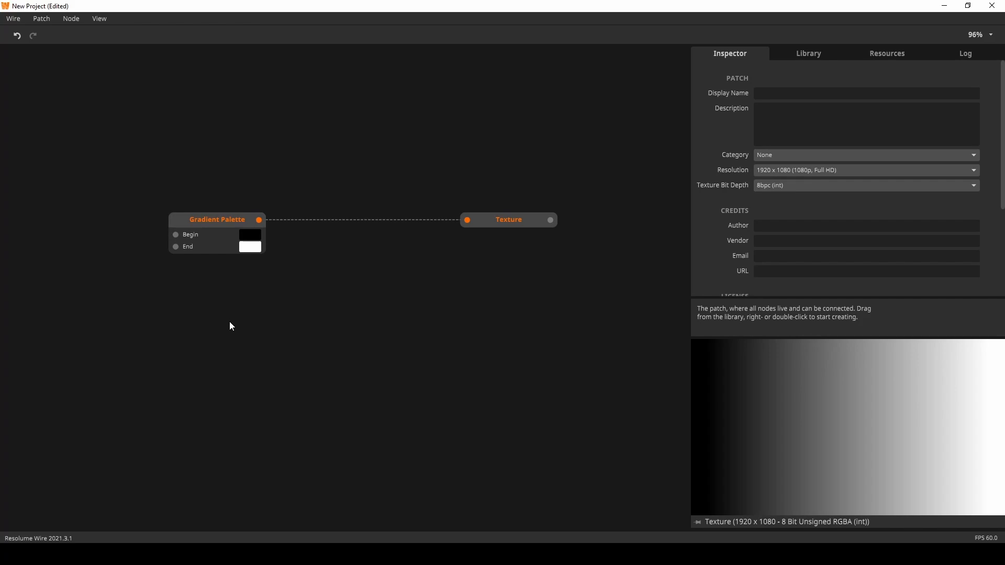
Add a second Gradient Palette ending in teal and an Insert node combining both
text(gra)
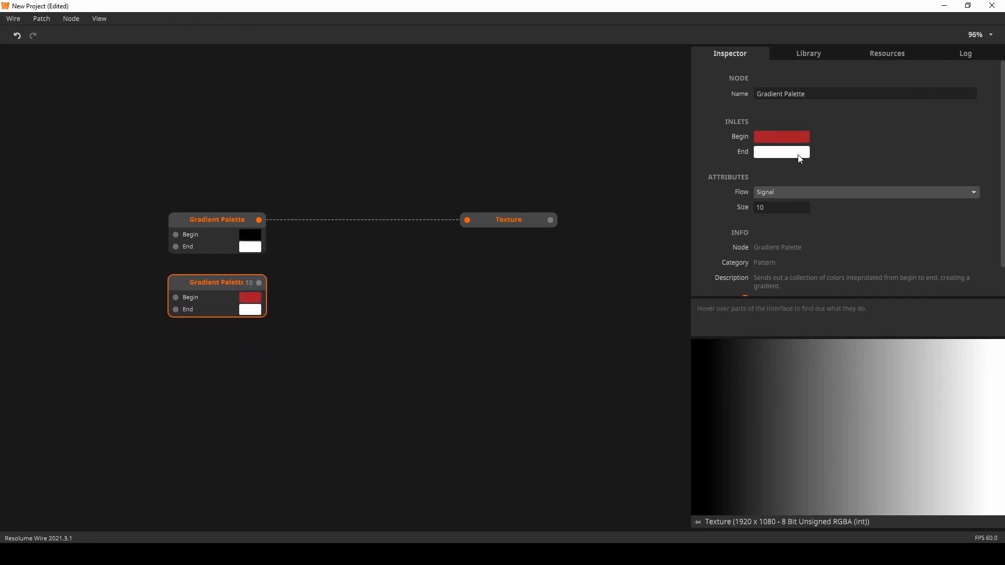
click(781, 152)
text(inser)
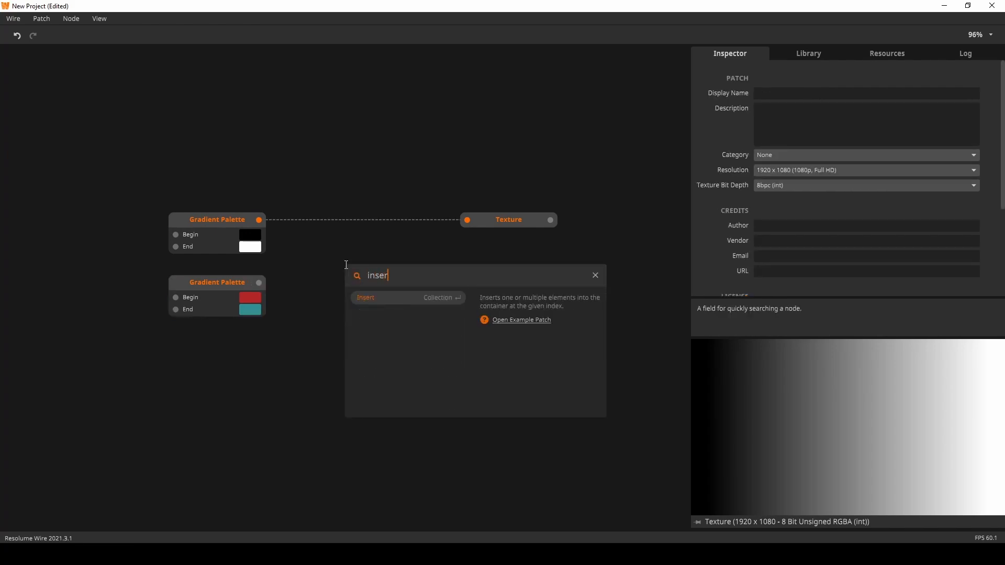
click(365, 297)
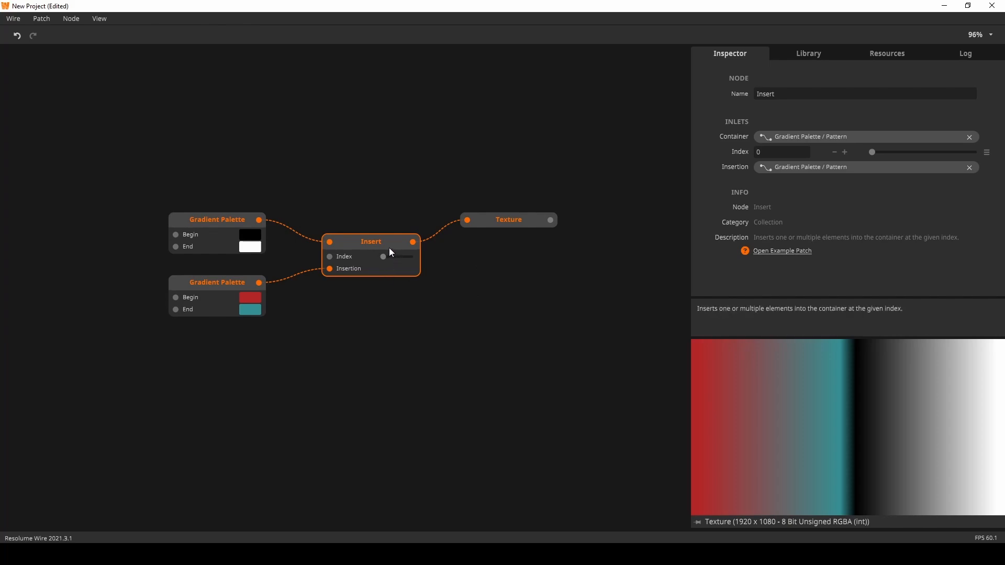
Slide the Insert index to 6 to move the red-teal band along the gradient
drag(383, 257, 413, 257)
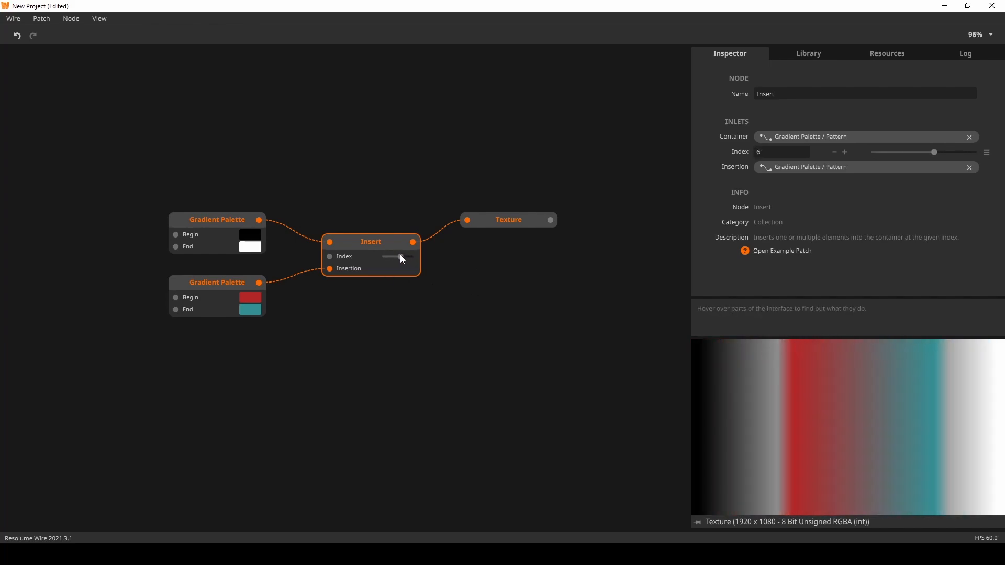
drag(388, 257, 413, 257)
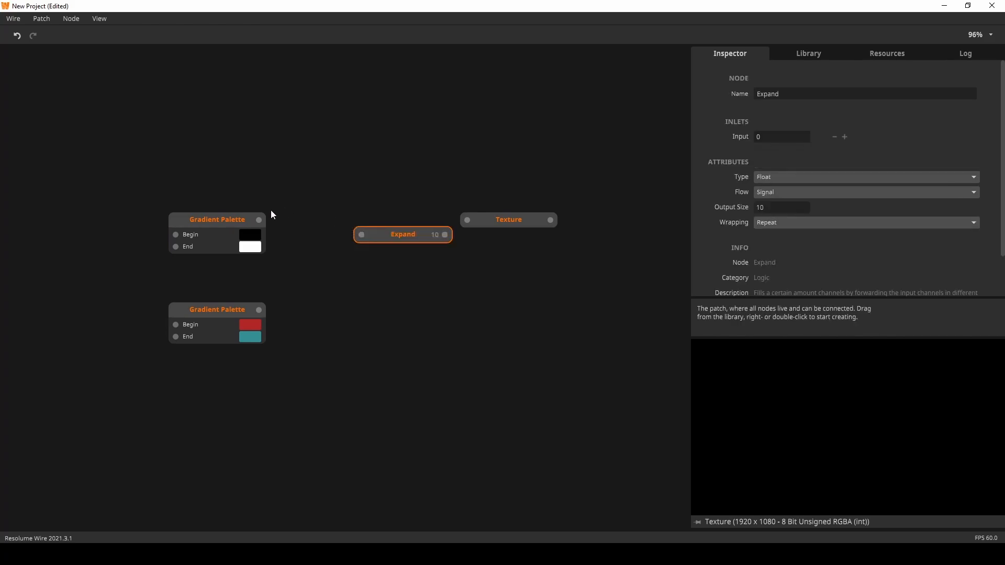
Wire Expand between the first gradient and Texture with Ping Pong wrapping
drag(403, 234, 344, 220)
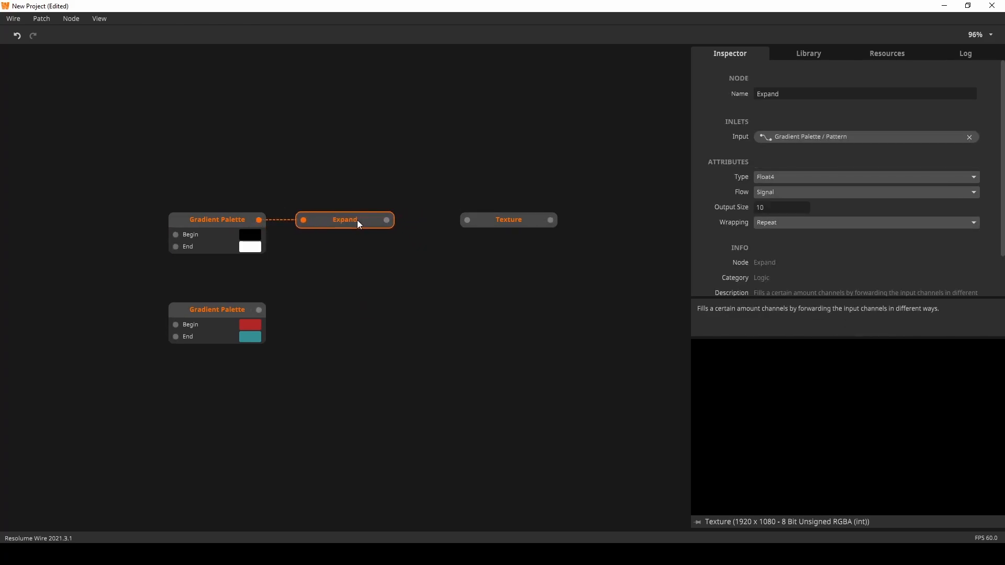
drag(386, 220, 468, 220)
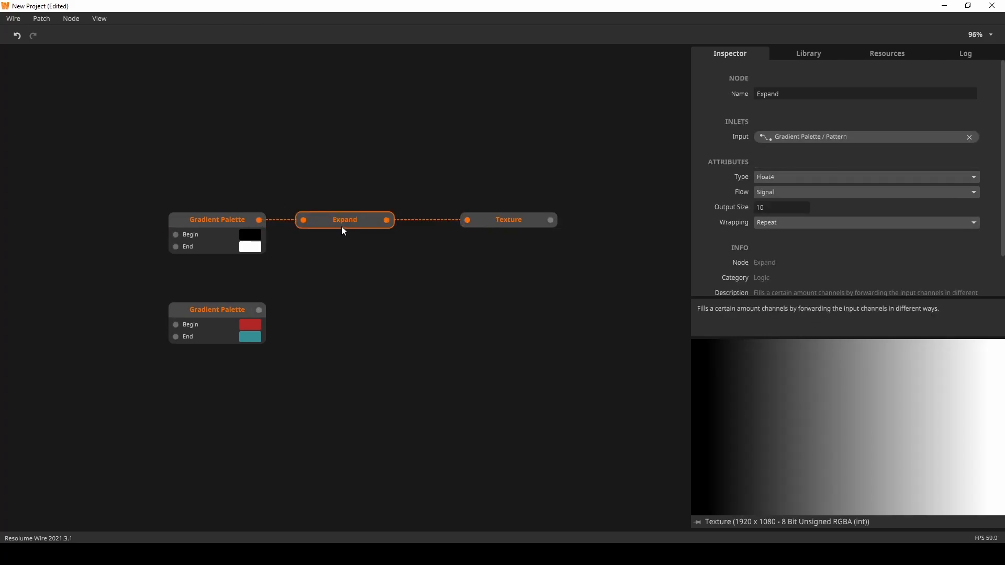
click(866, 222)
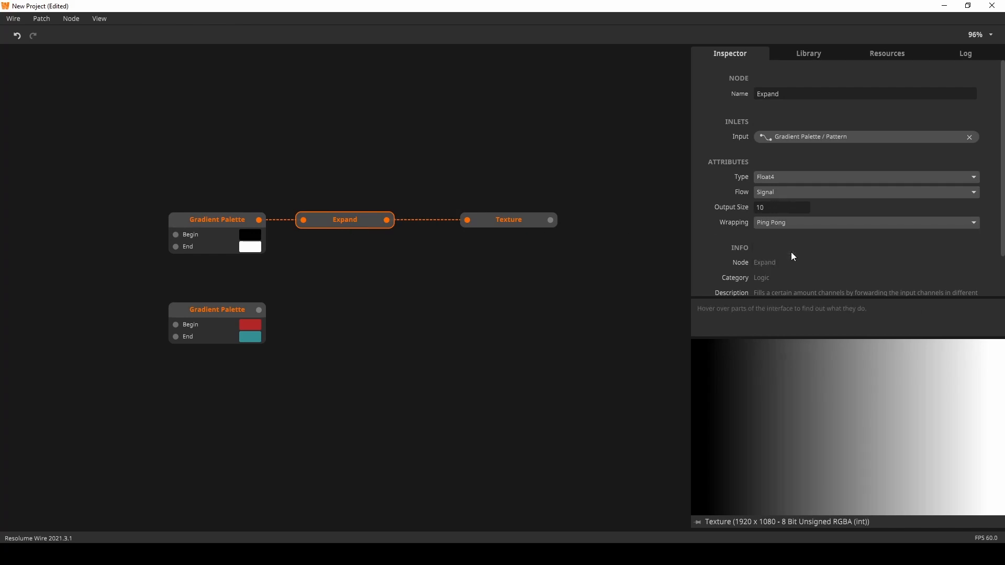
Try Expand output sizes 20, 40 and 80 before settling on 160 for eight stripes
click(781, 208)
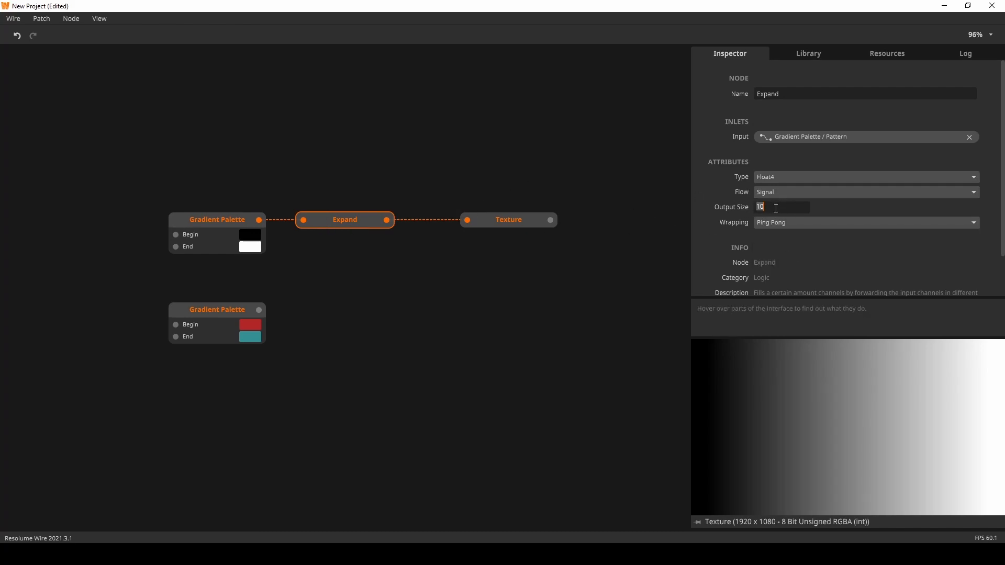
text(20)
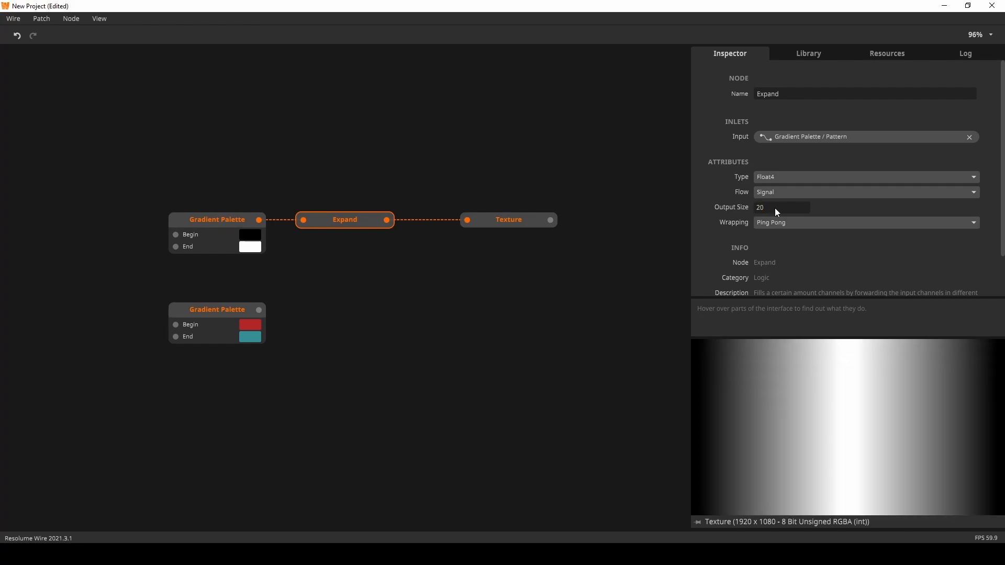
text(40)
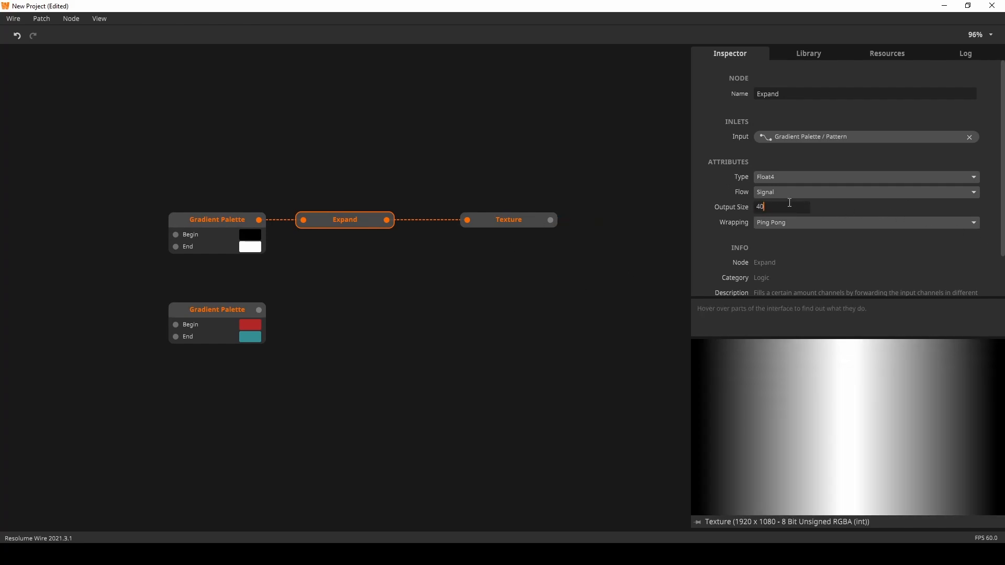
text(8)
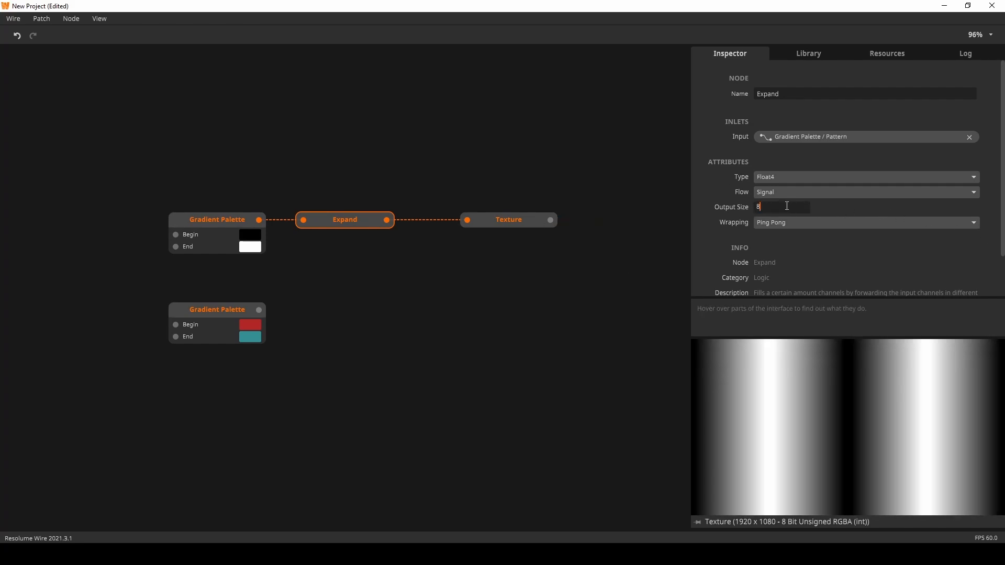
text(0)
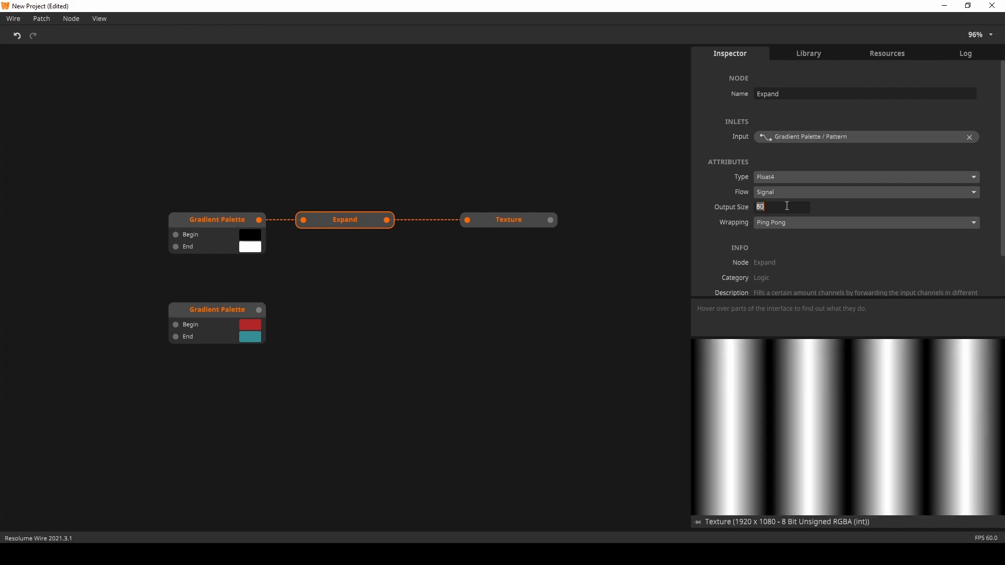
text(160)
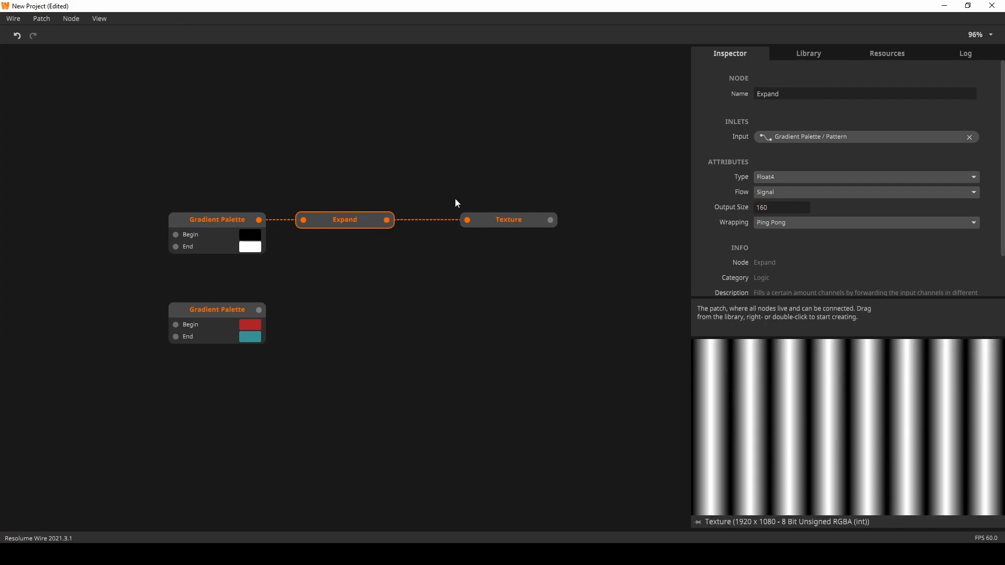
mouse_move(439, 239)
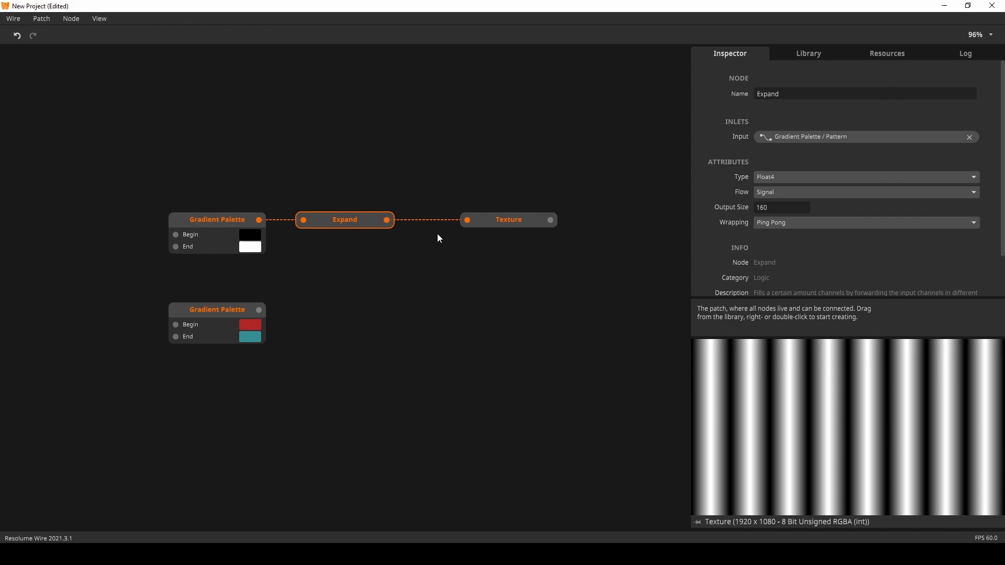
mouse_move(419, 243)
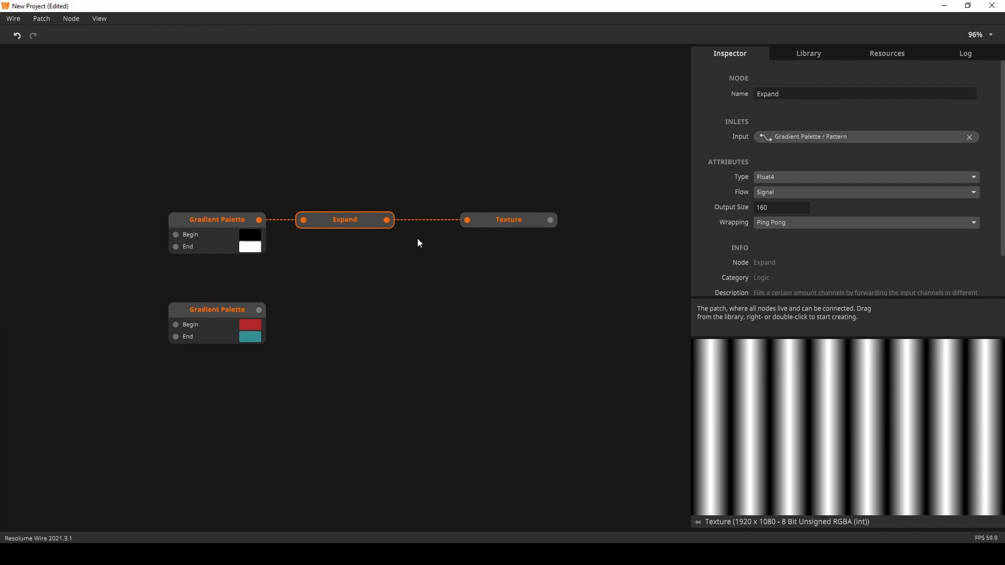
mouse_move(409, 244)
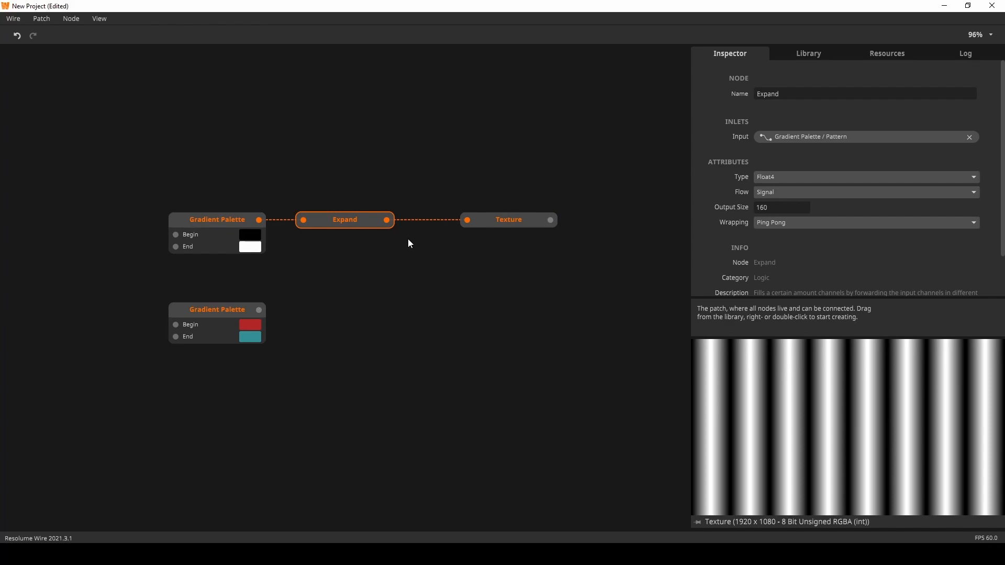
mouse_move(384, 271)
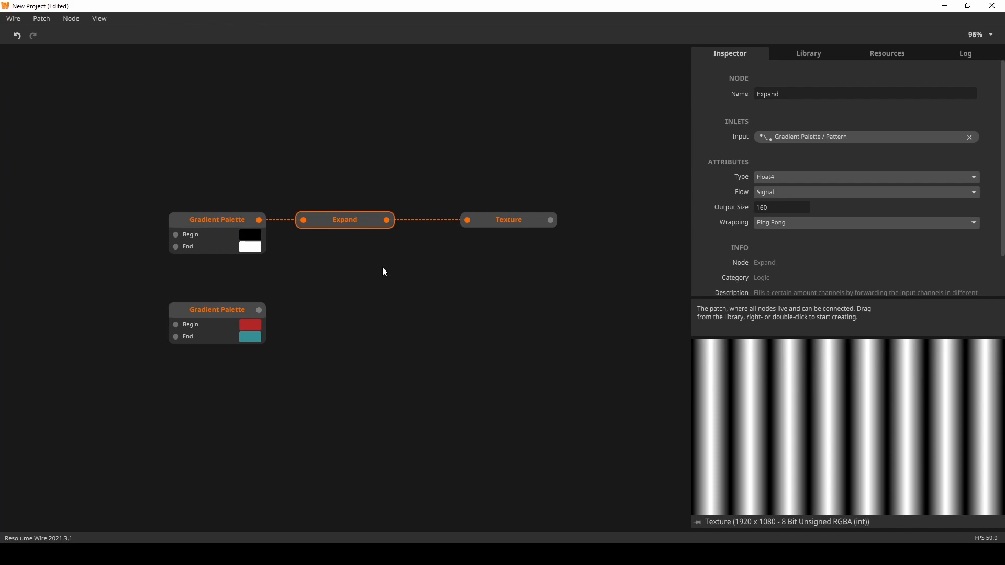
mouse_move(367, 289)
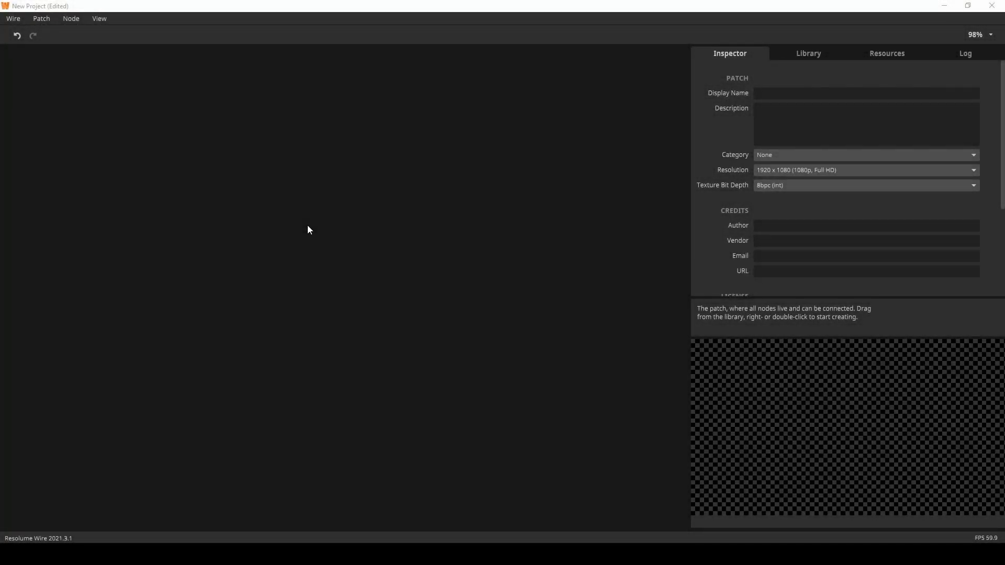
mouse_move(248, 237)
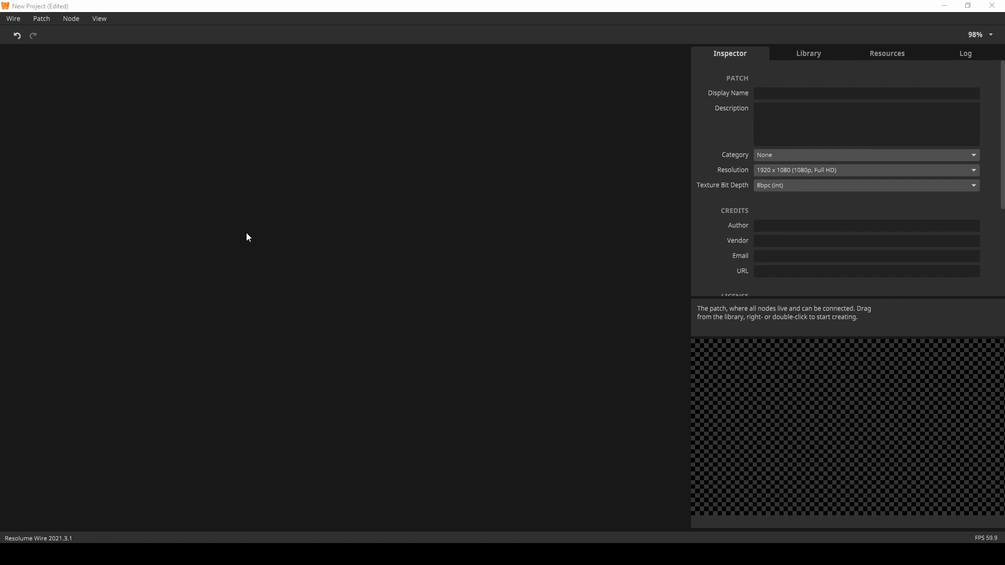
Add a Gradient Palette at the left of the canvas and a Shift node beside it
text(gr)
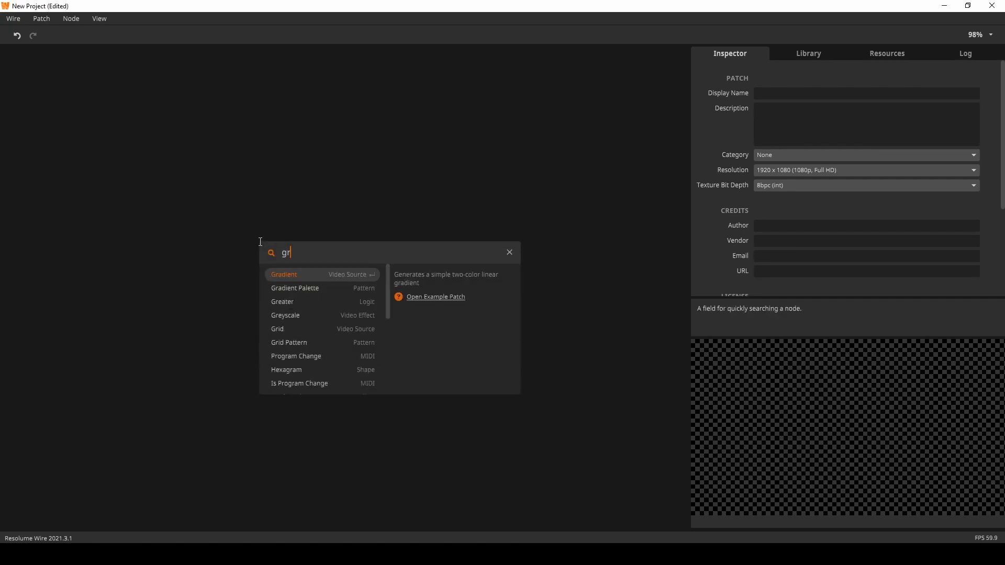
click(296, 288)
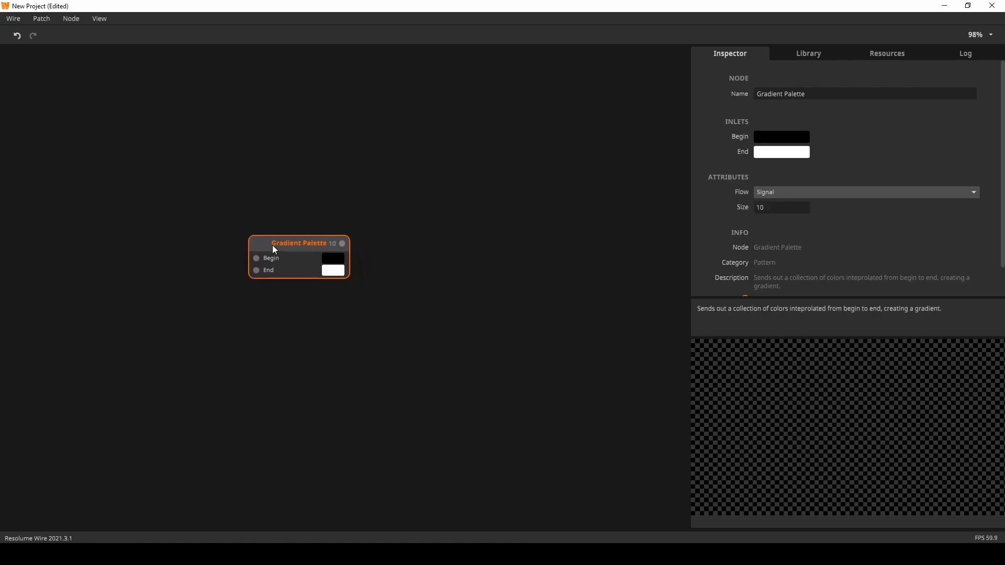
drag(298, 243, 166, 217)
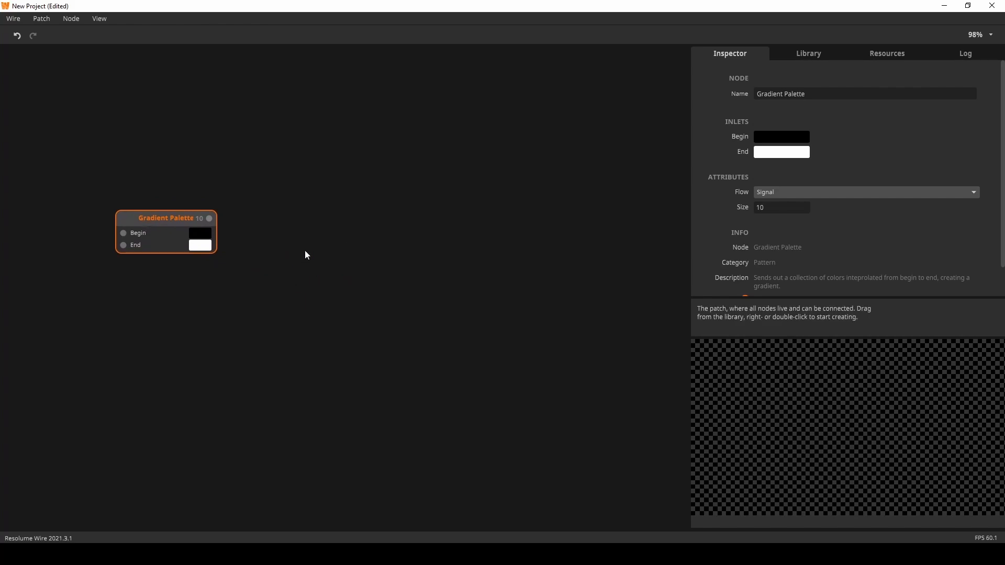
text(shift)
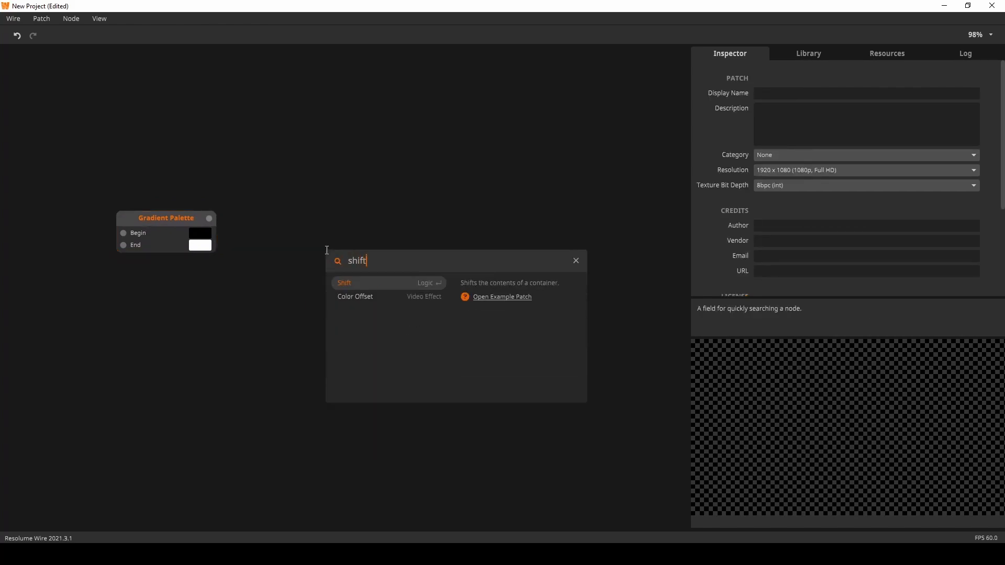
click(344, 283)
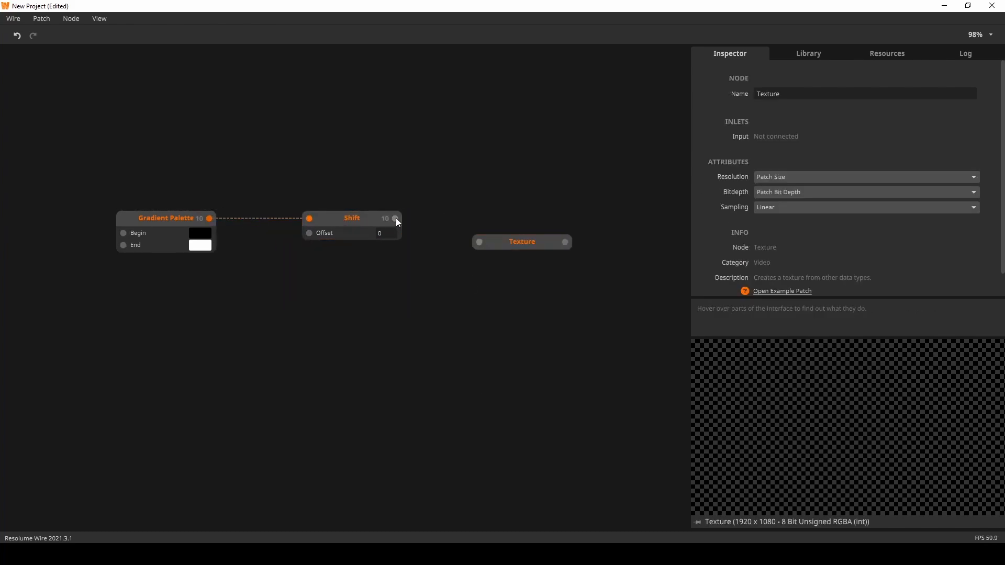
Feed Shift into Texture, pin its preview, and nudge the Shift offset to slide the gradient
drag(396, 218, 470, 218)
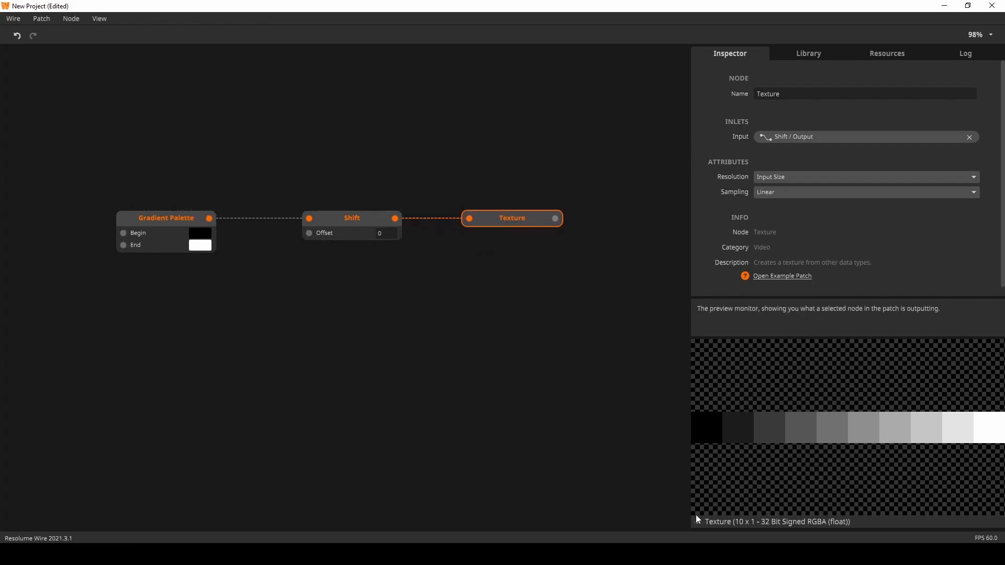
click(865, 192)
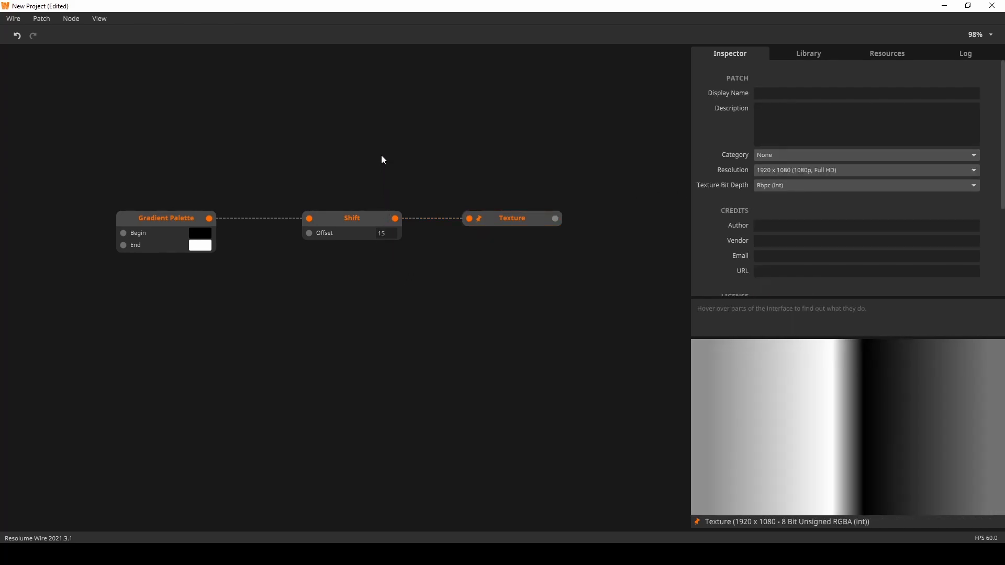
drag(381, 232, 381, 244)
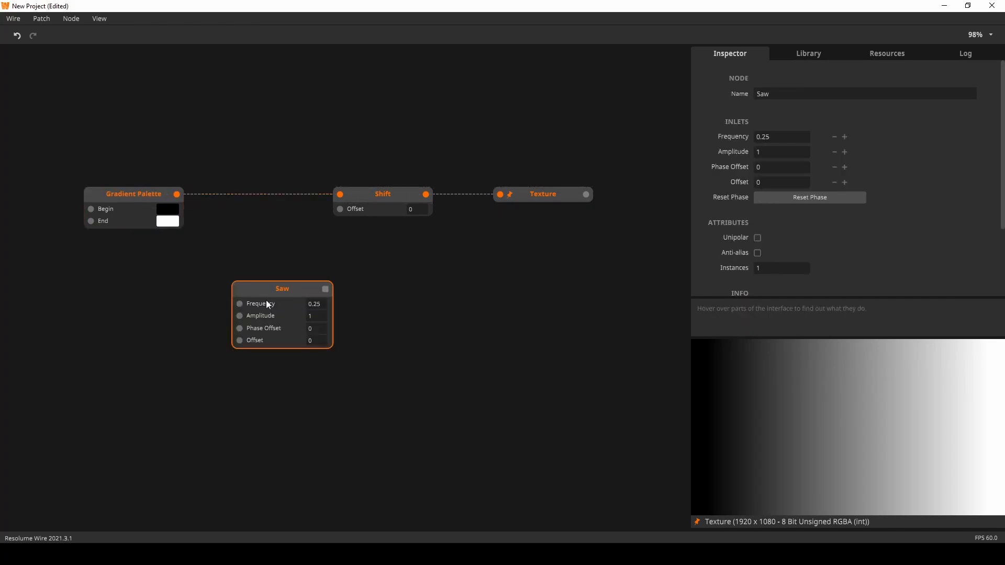
Add a Saw driving the Shift offset, with a Size node setting its amplitude from the gradient
text(s)
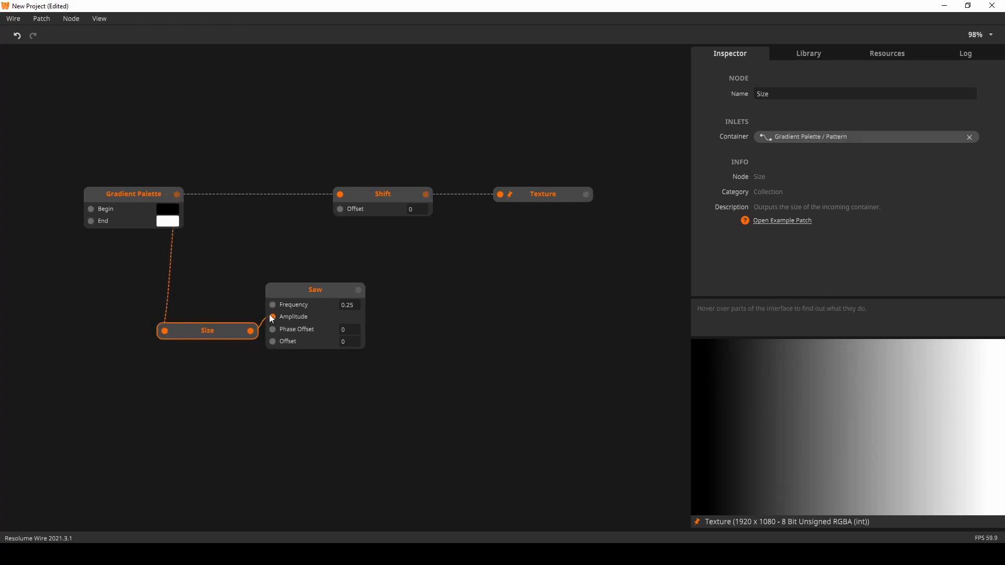
drag(270, 319, 350, 206)
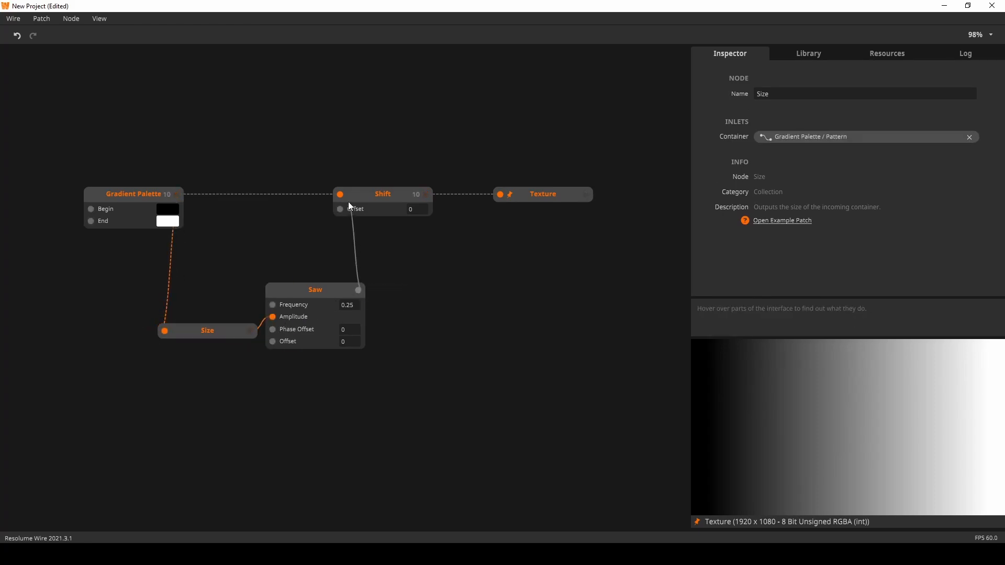
click(316, 289)
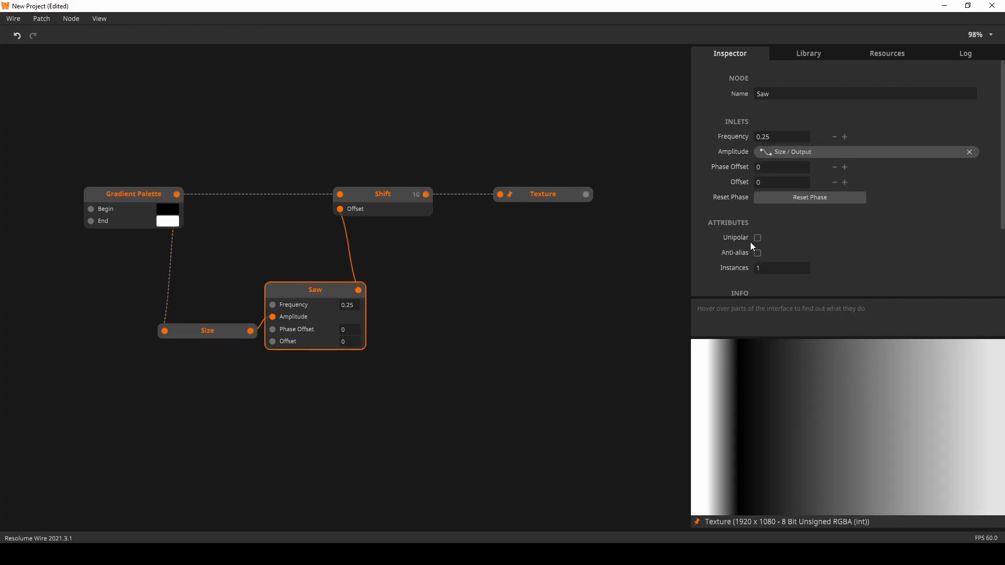
click(757, 238)
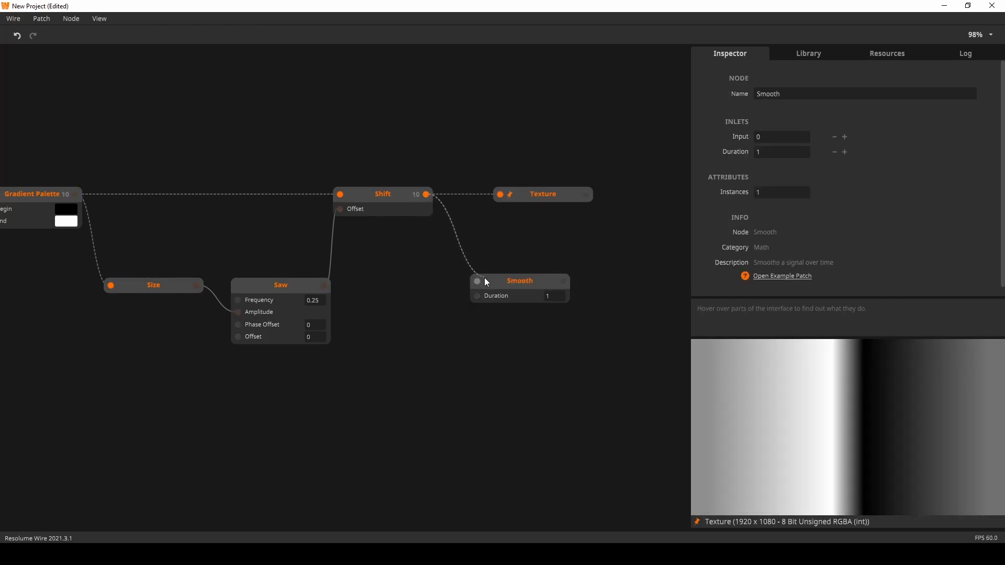
Route Shift through Smooth into Texture and set the gradient's end colour to muted green
click(548, 193)
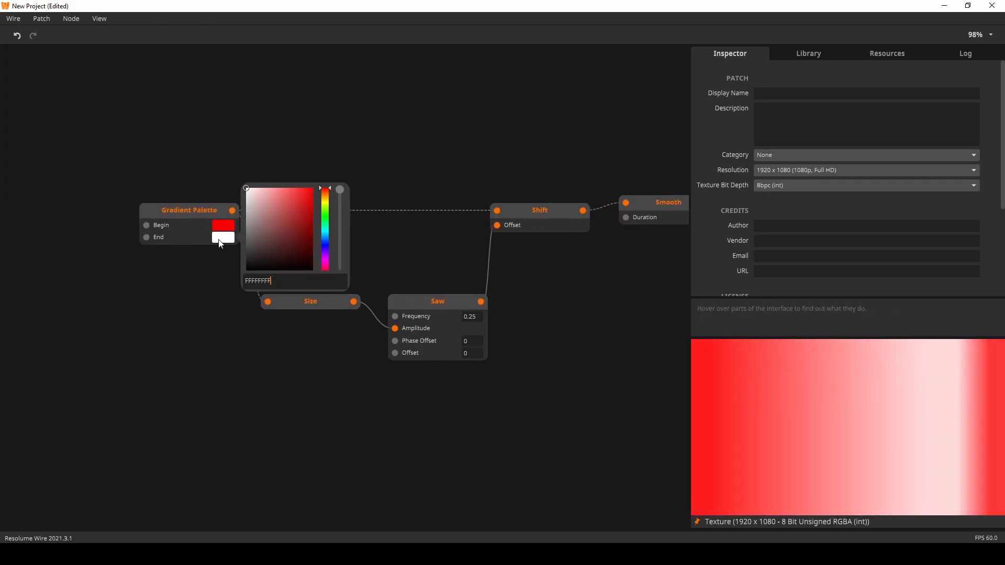
click(282, 241)
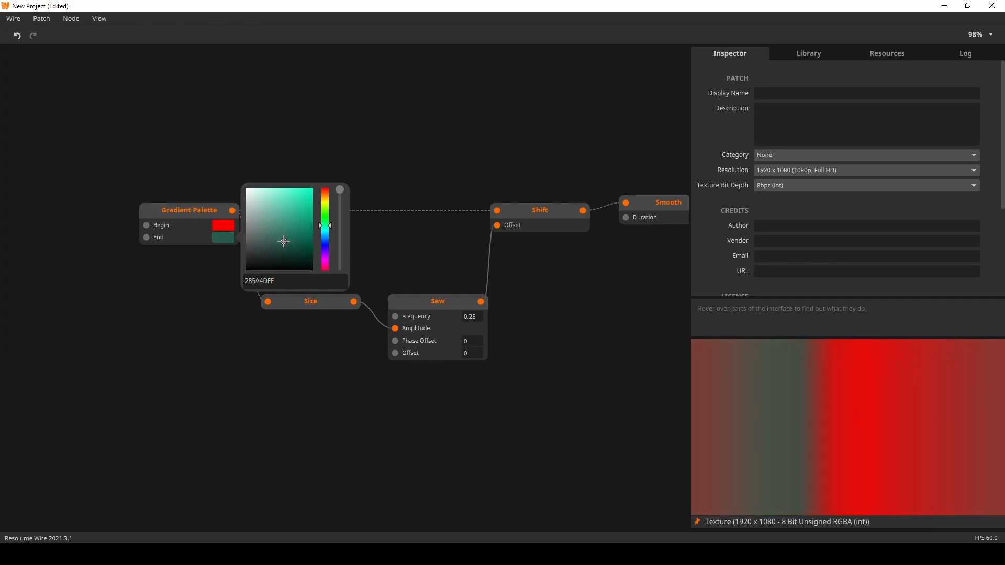
click(556, 361)
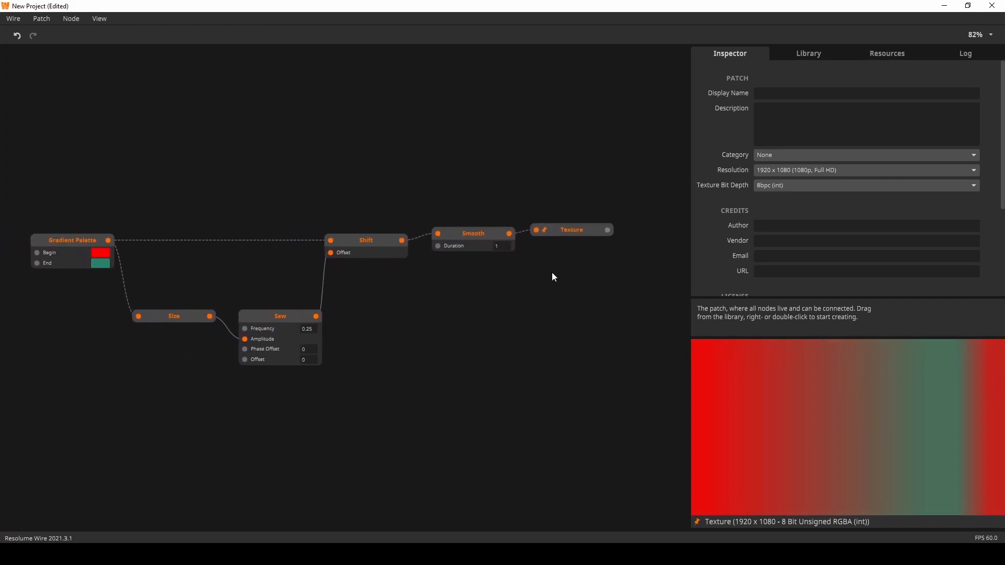
Add Circle and Multiply nodes so the scrolling red-green texture fills a circle in the preview
text(cir)
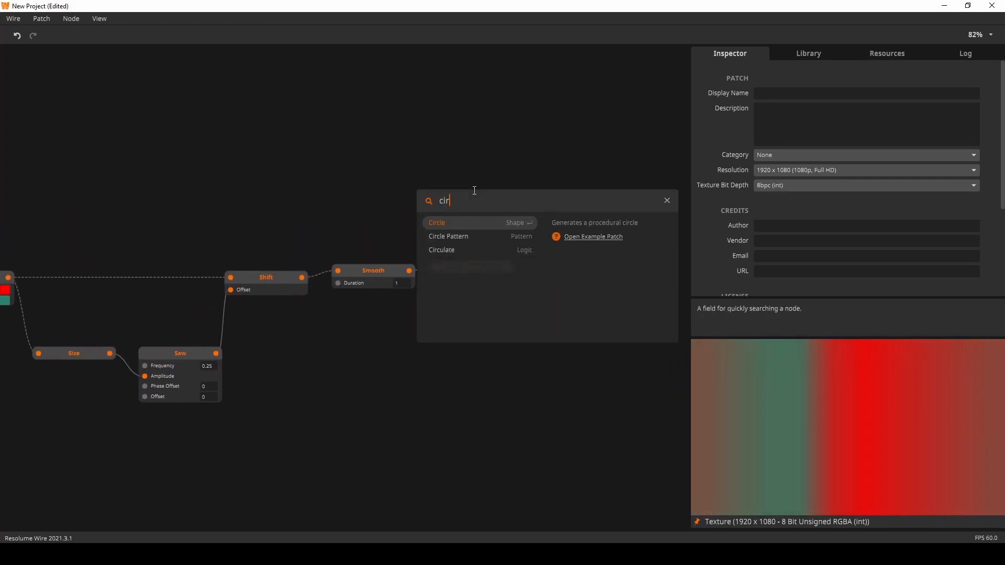
click(437, 222)
text(mult)
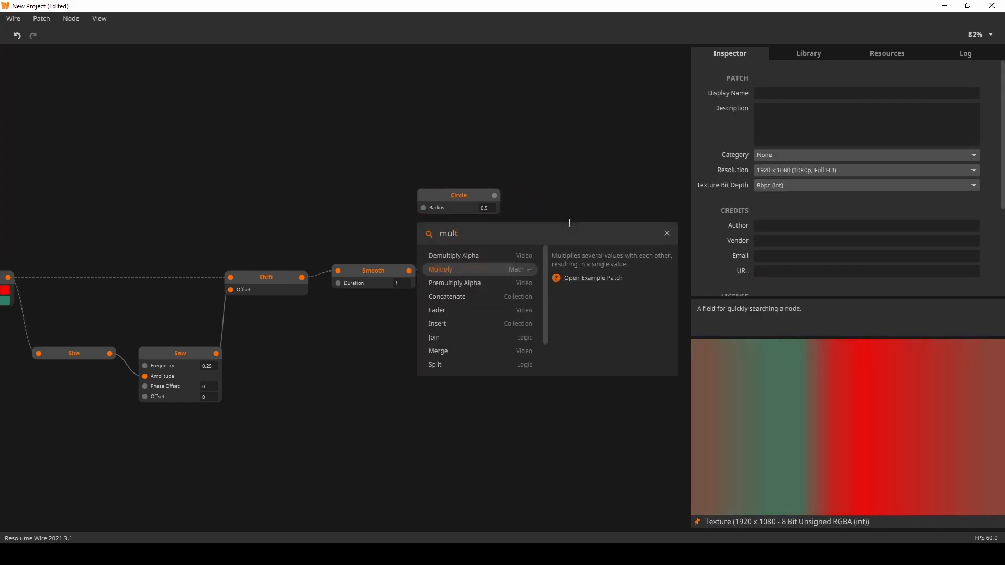
click(441, 269)
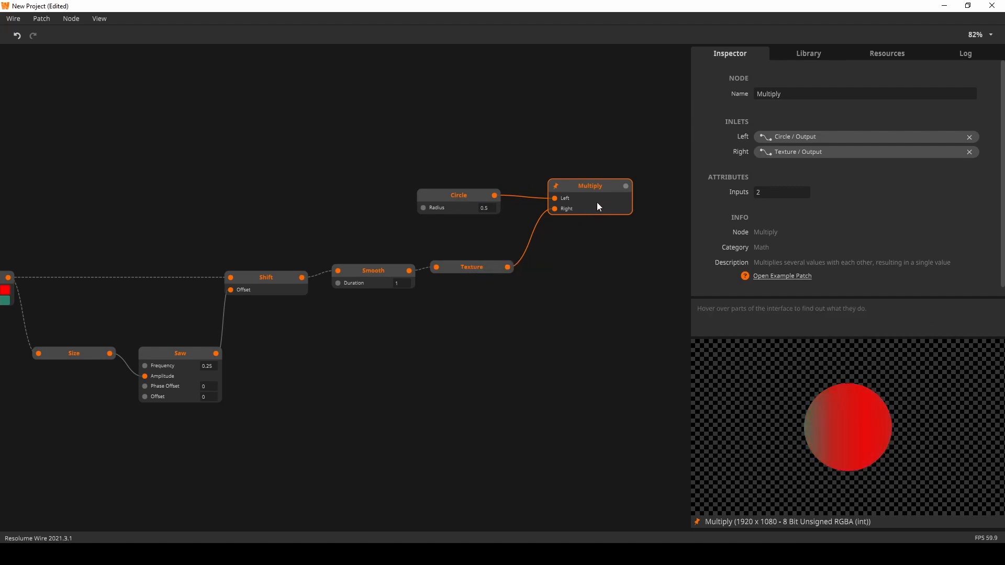
mouse_move(570, 322)
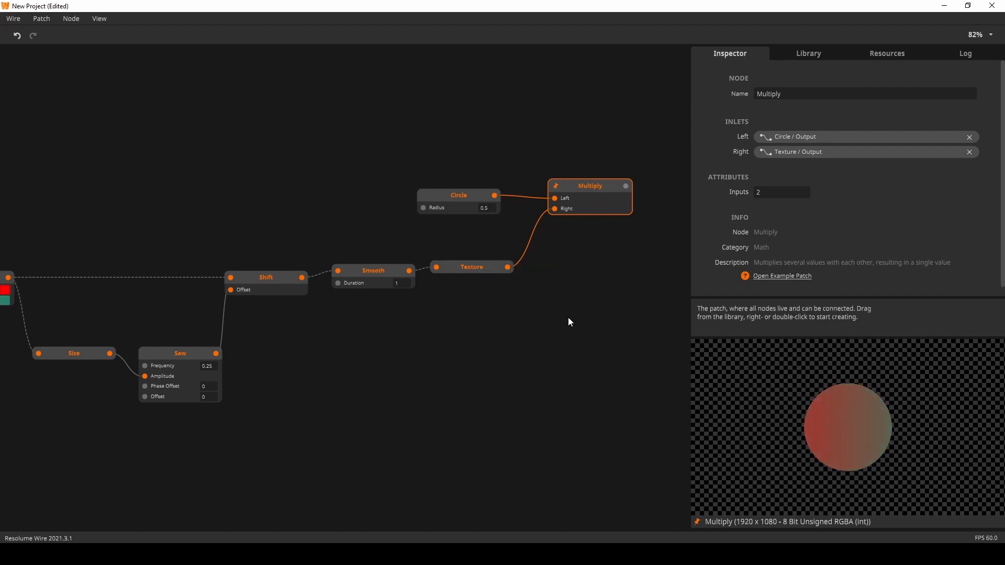
click(570, 322)
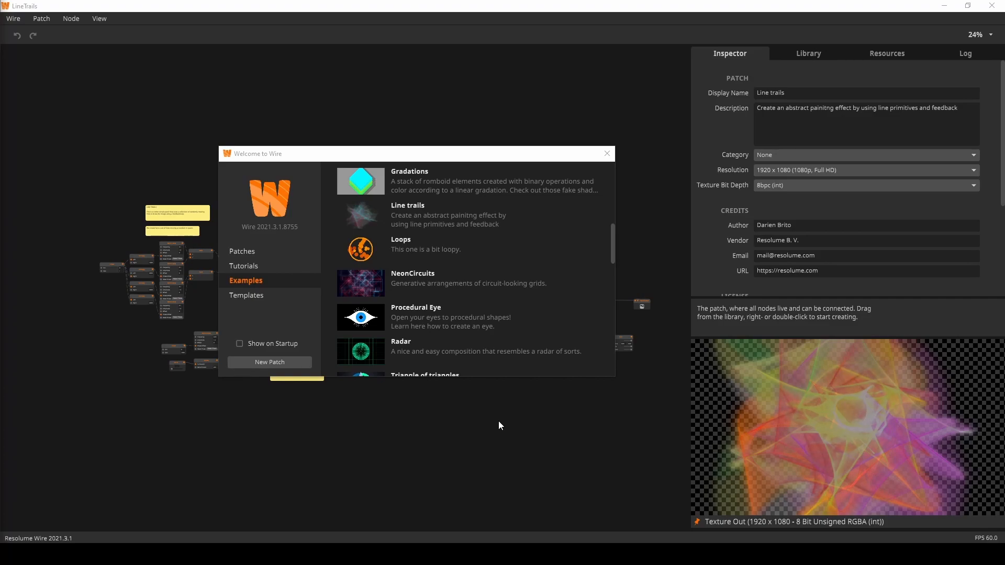
mouse_move(442, 249)
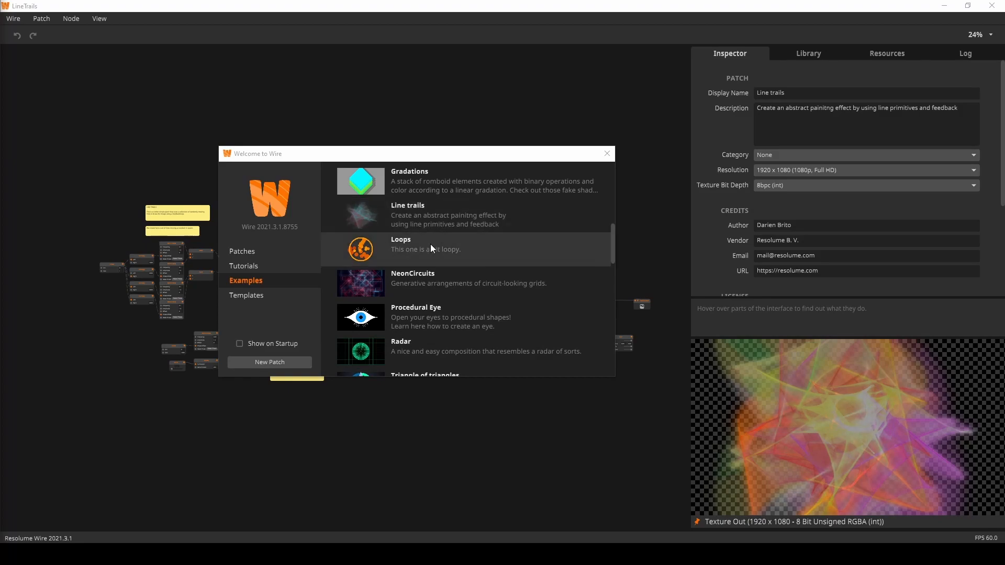
Load the Loops example from the Welcome to Wire examples list
double_click(411, 244)
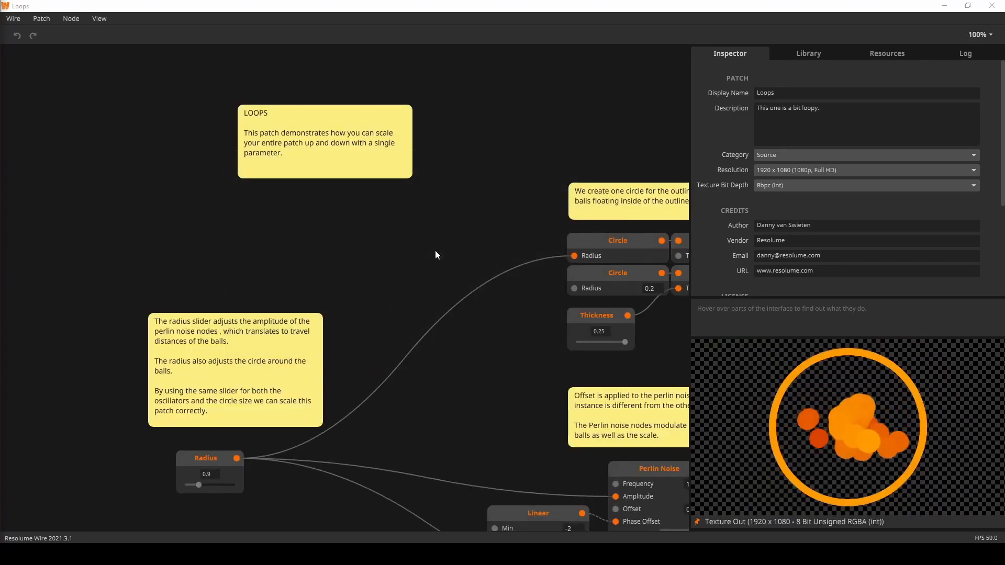
scroll(down, 3)
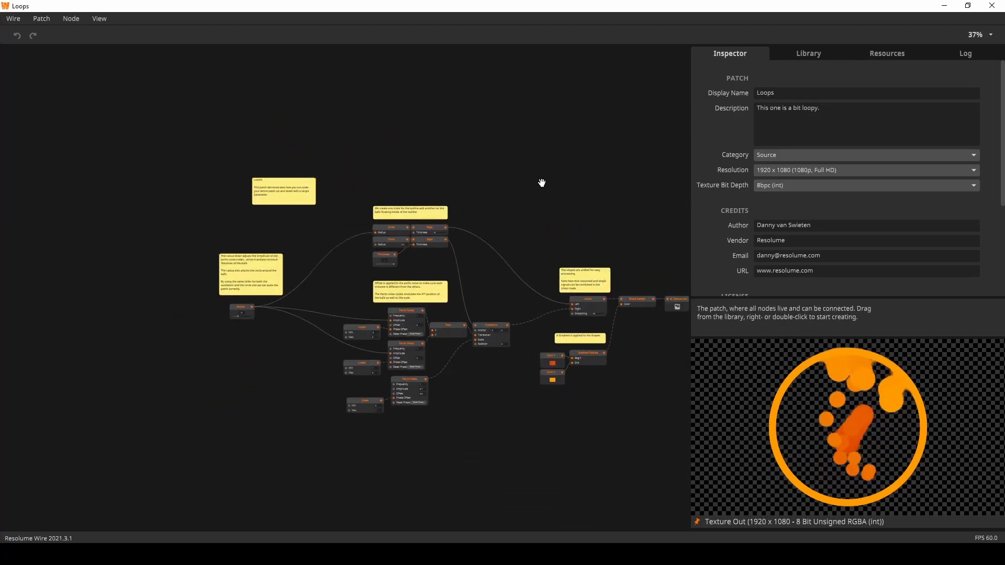